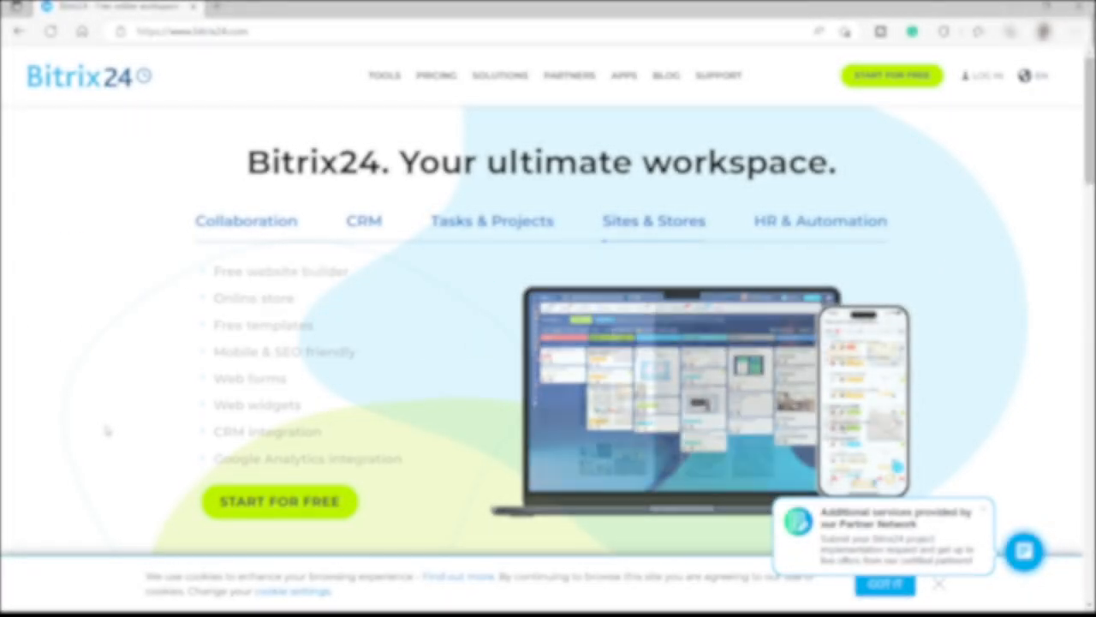
Browse the Bitrix24 homepage header links while the page settles
click(655, 220)
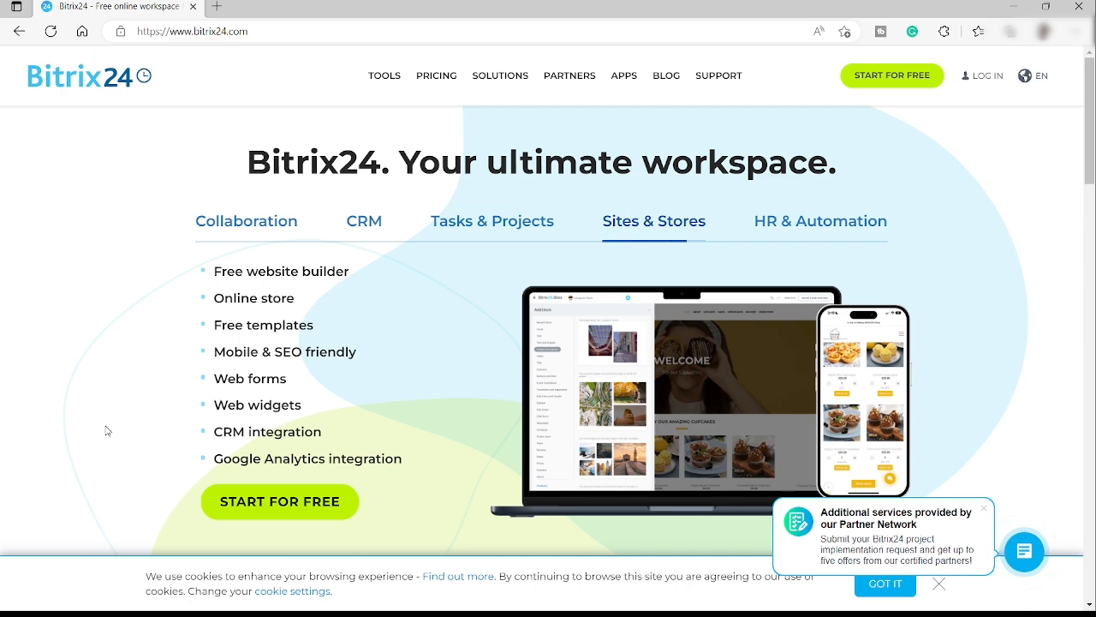
click(819, 219)
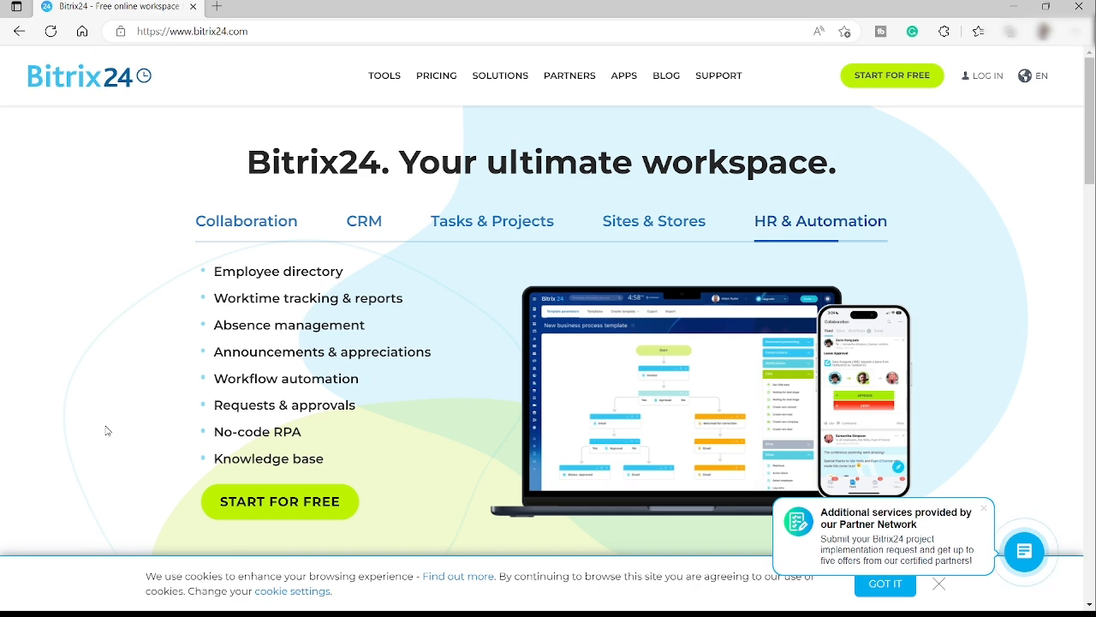
click(247, 219)
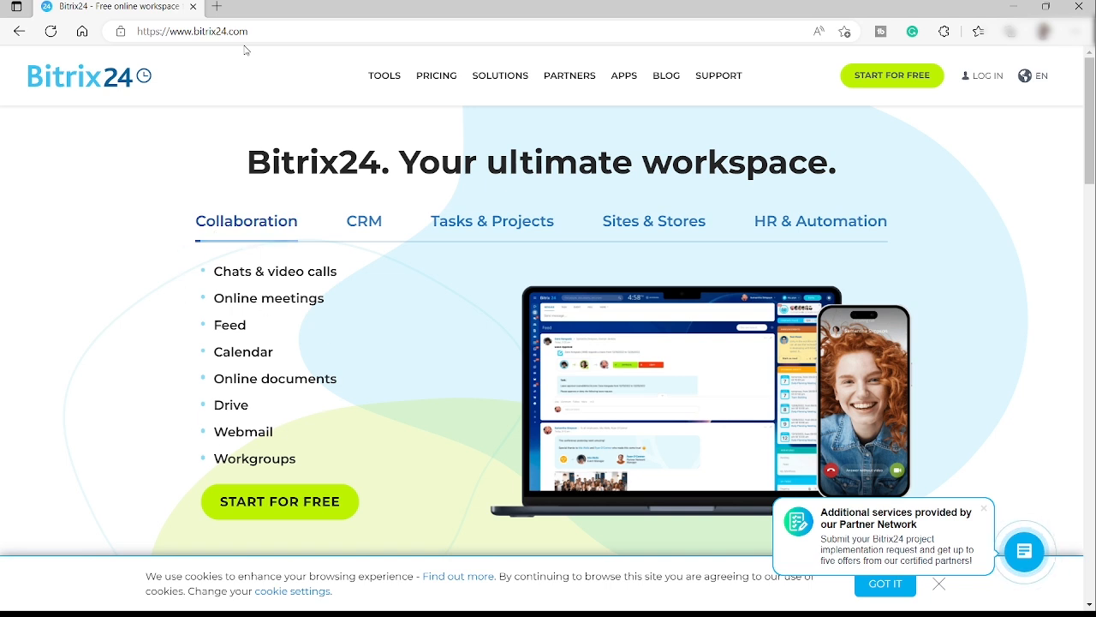
click(191, 31)
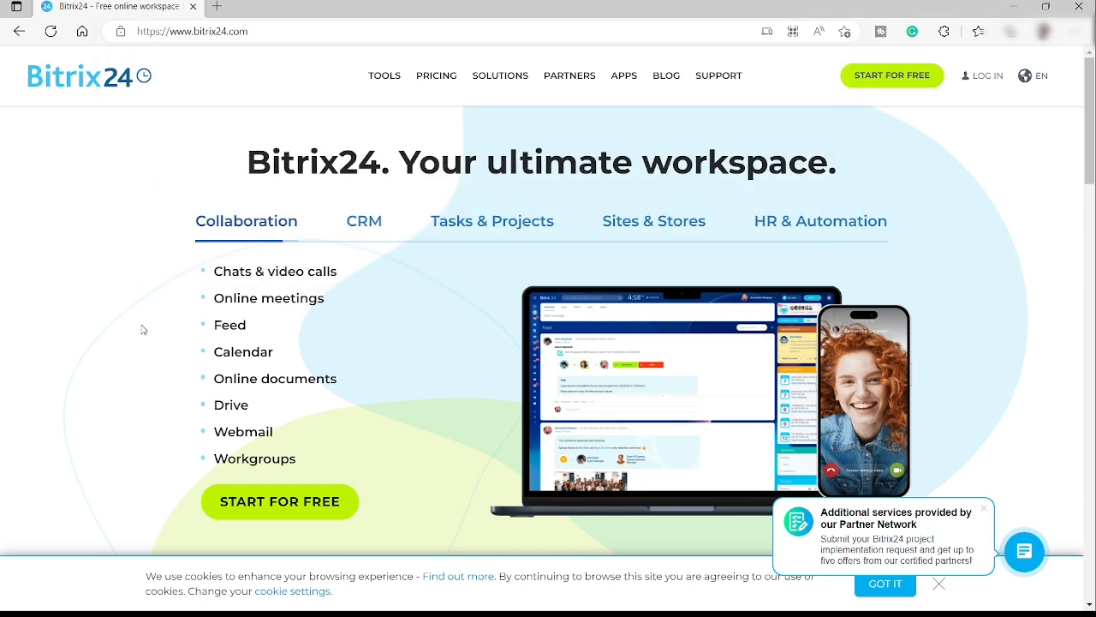
click(363, 221)
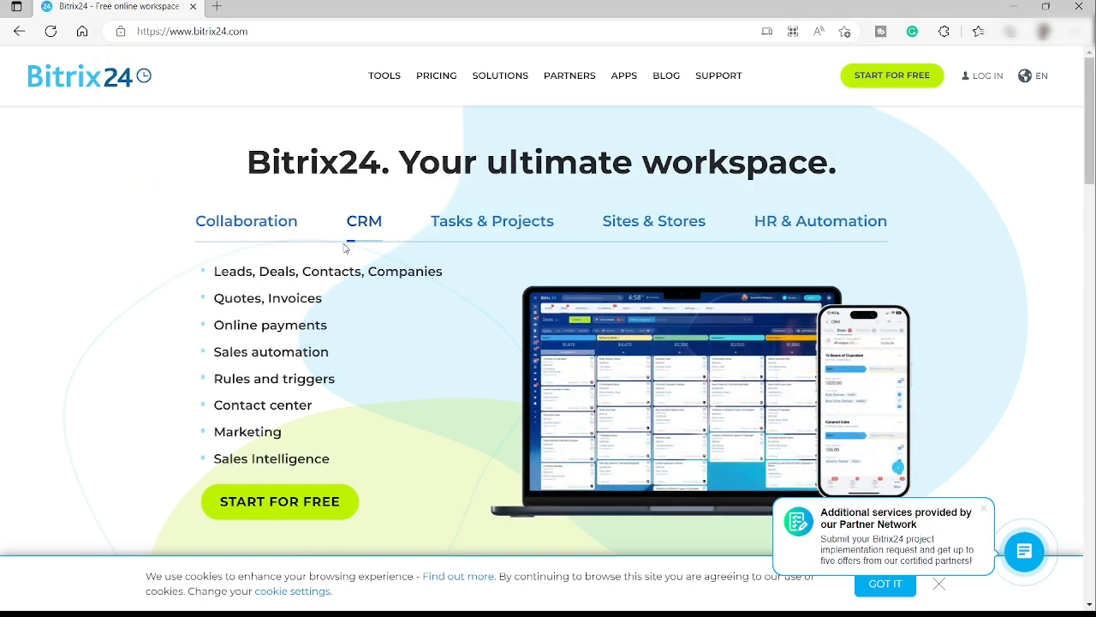
mouse_move(212, 240)
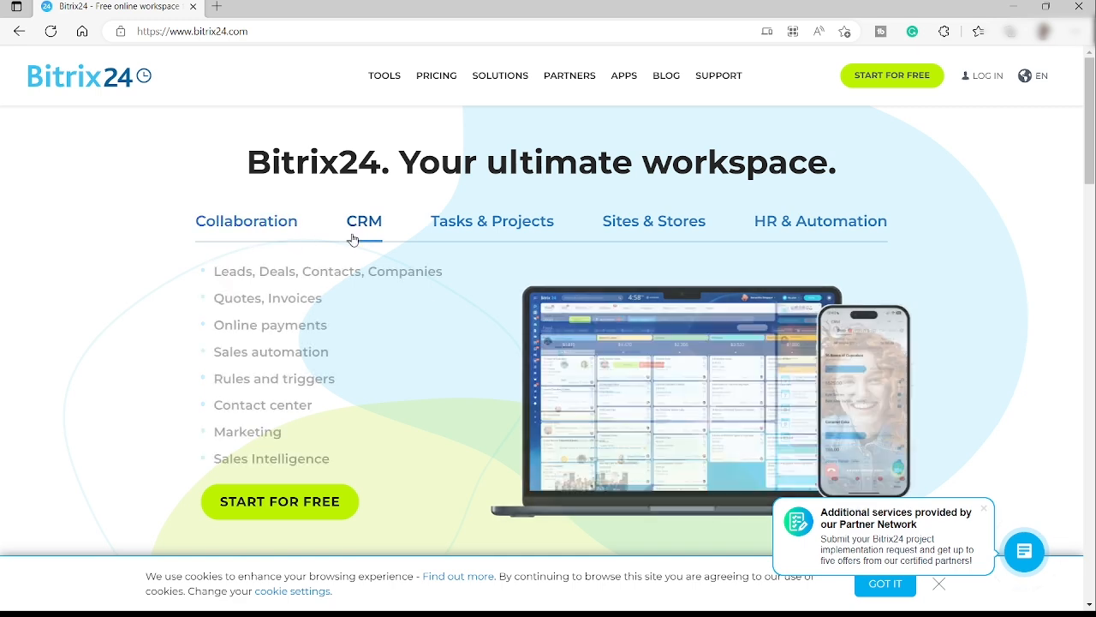
click(492, 219)
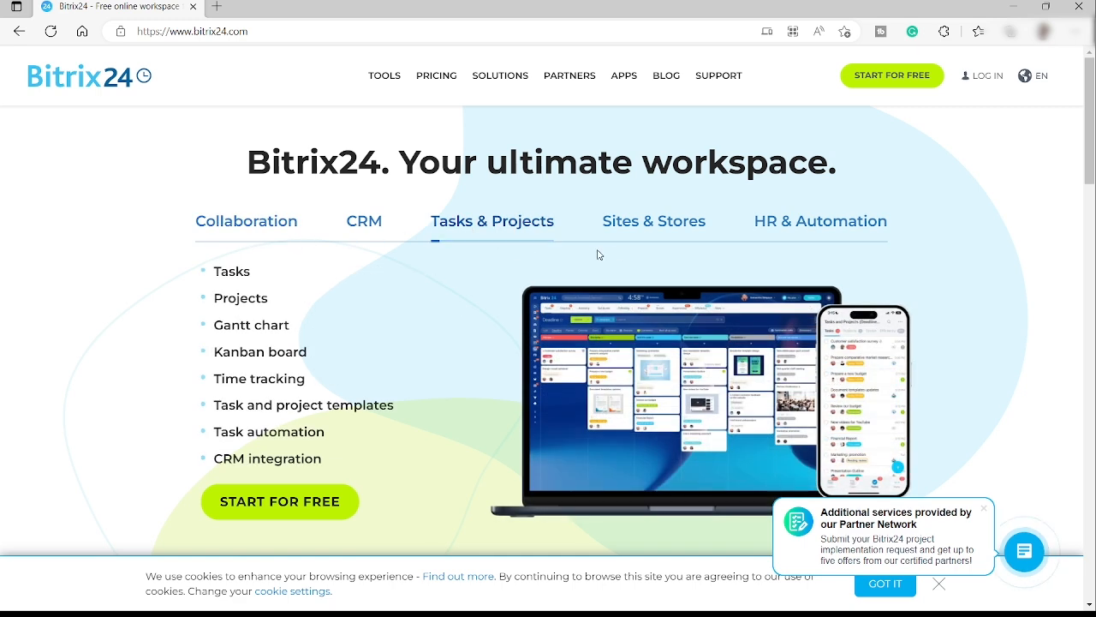
click(819, 219)
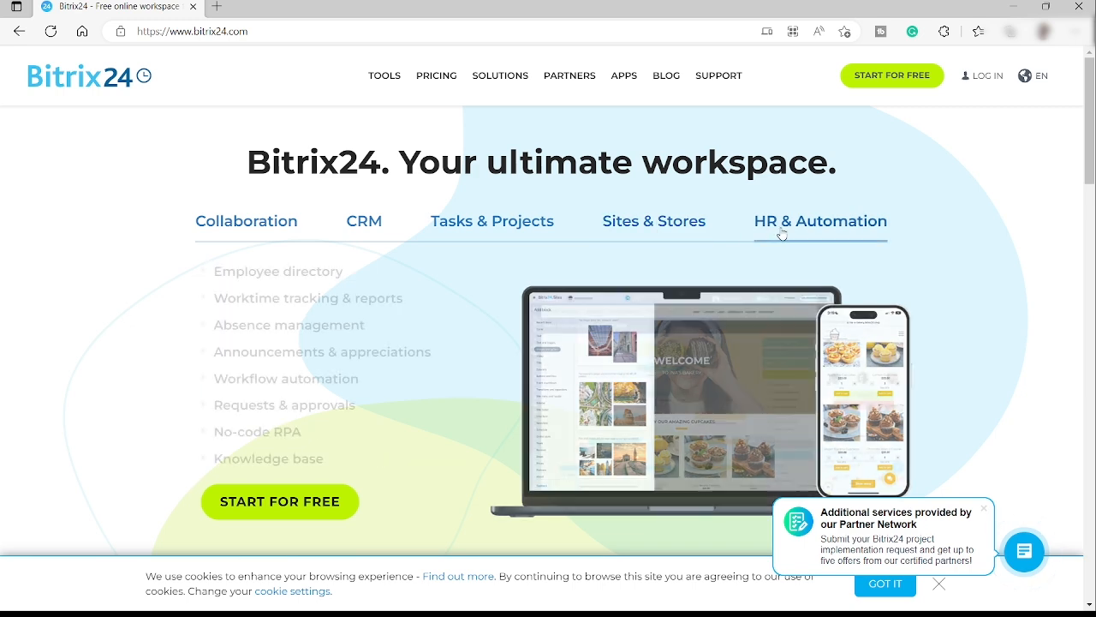
click(819, 221)
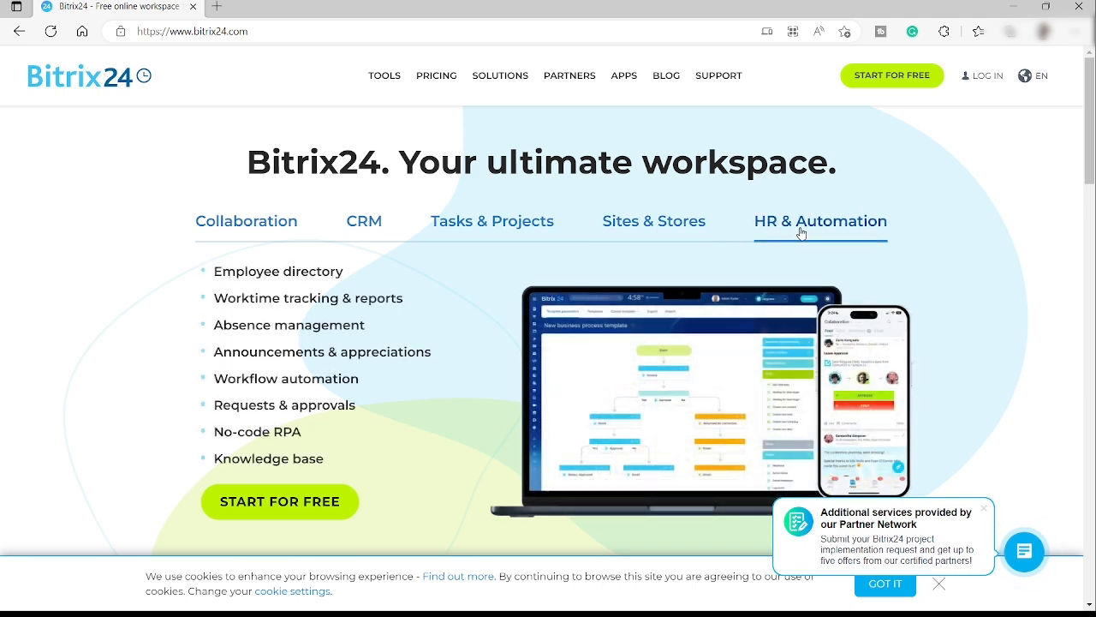
click(655, 220)
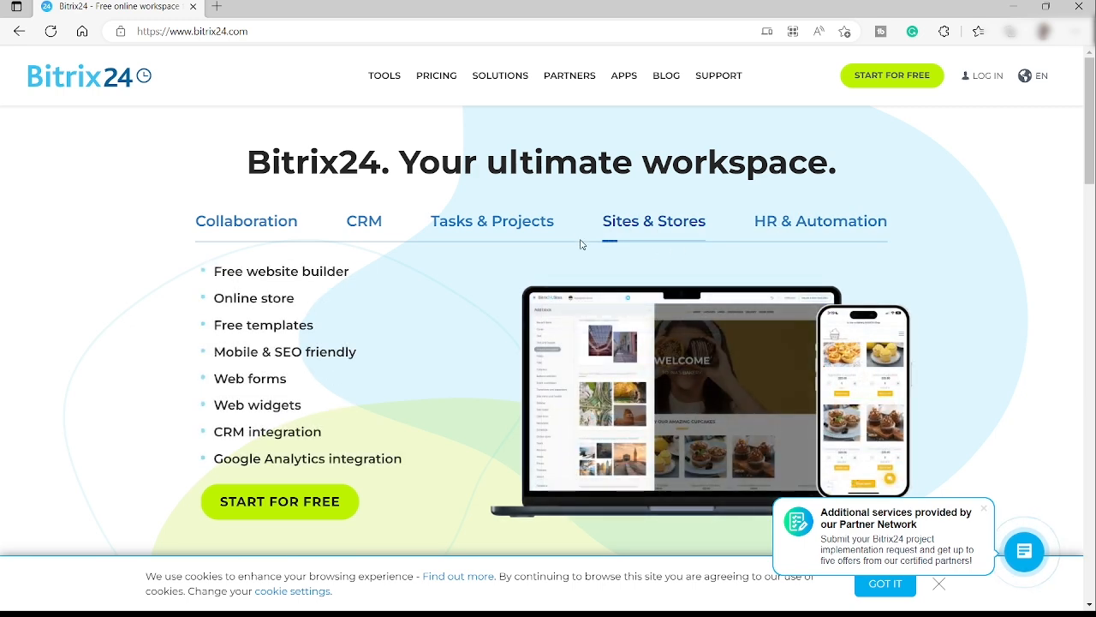
click(363, 220)
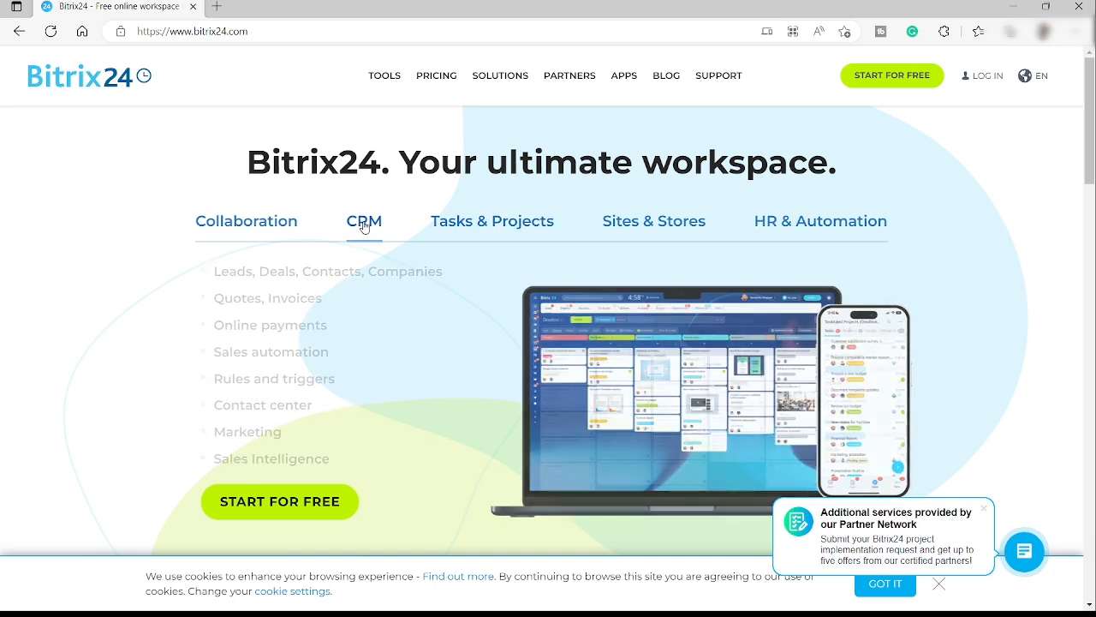
click(364, 221)
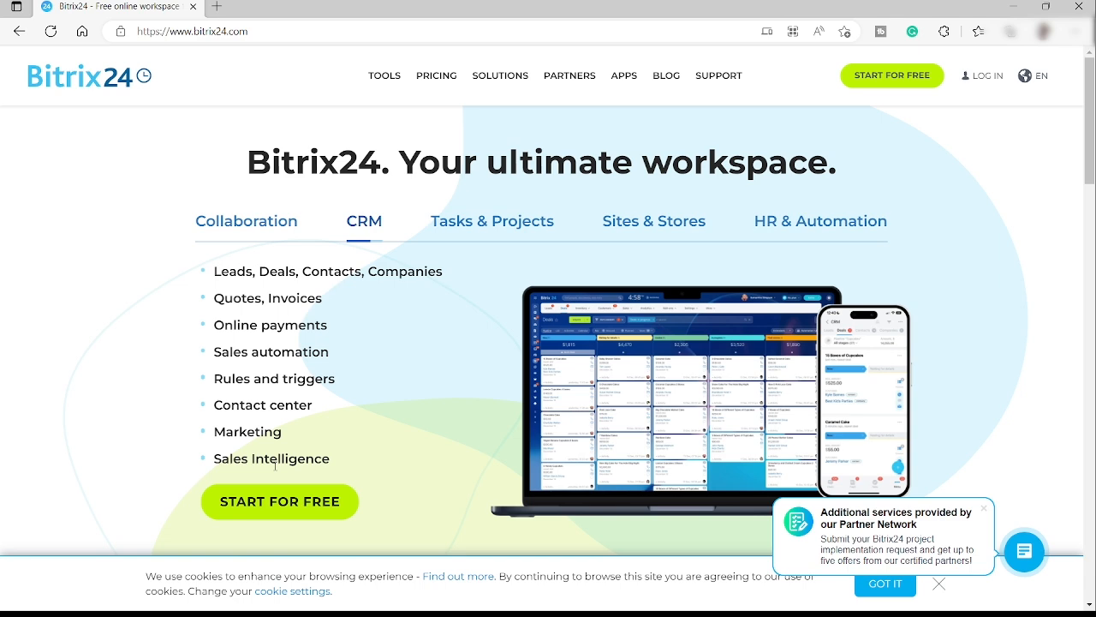
click(493, 221)
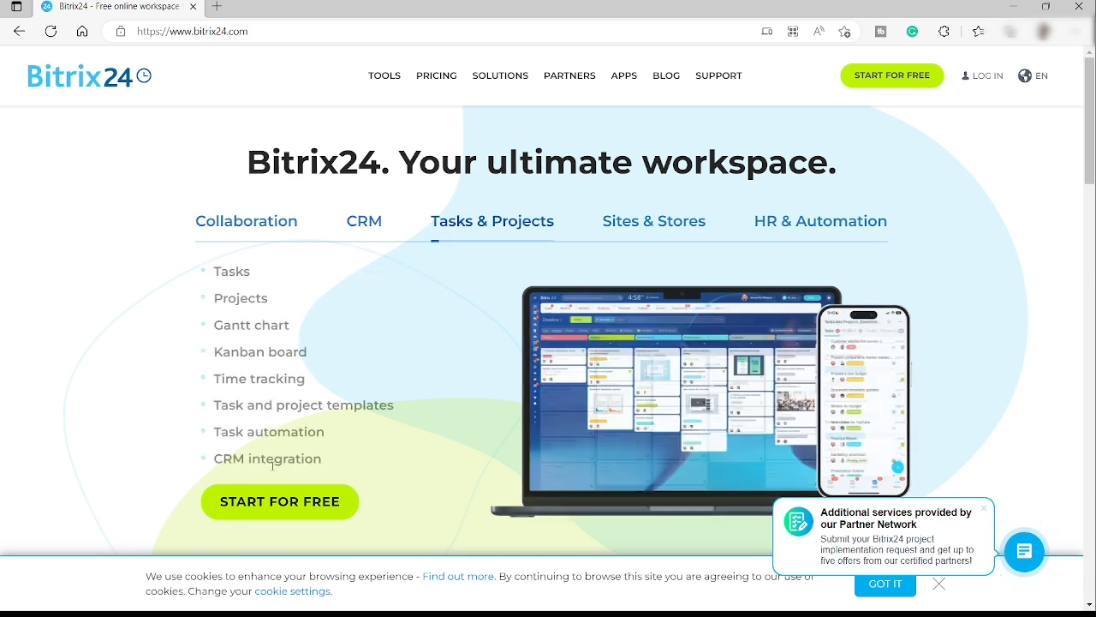
click(363, 221)
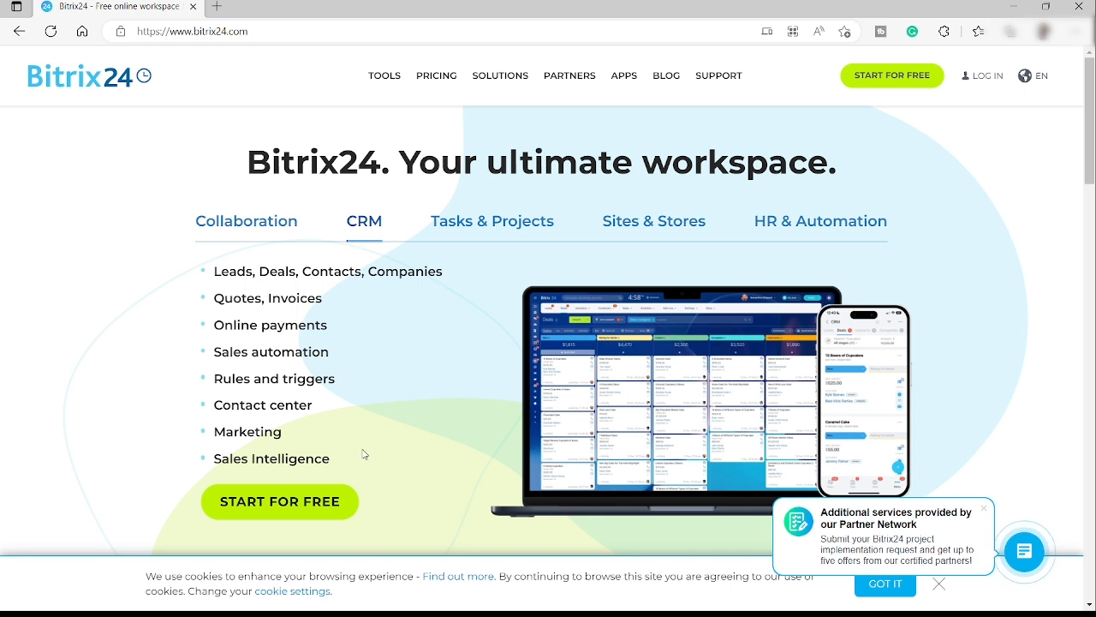
mouse_move(307, 497)
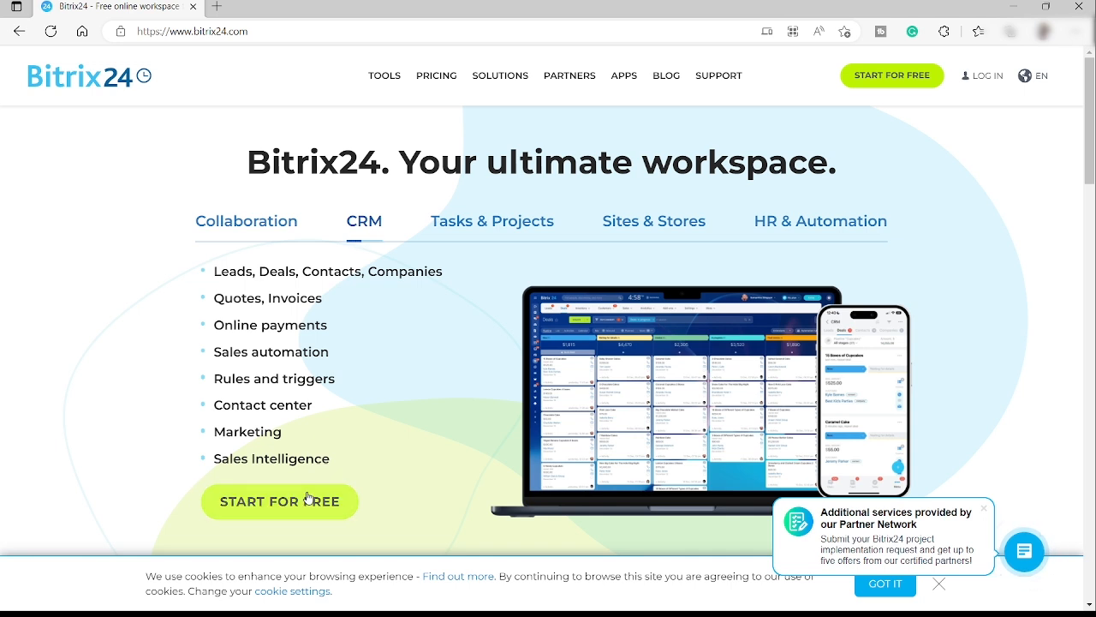
mouse_move(952, 600)
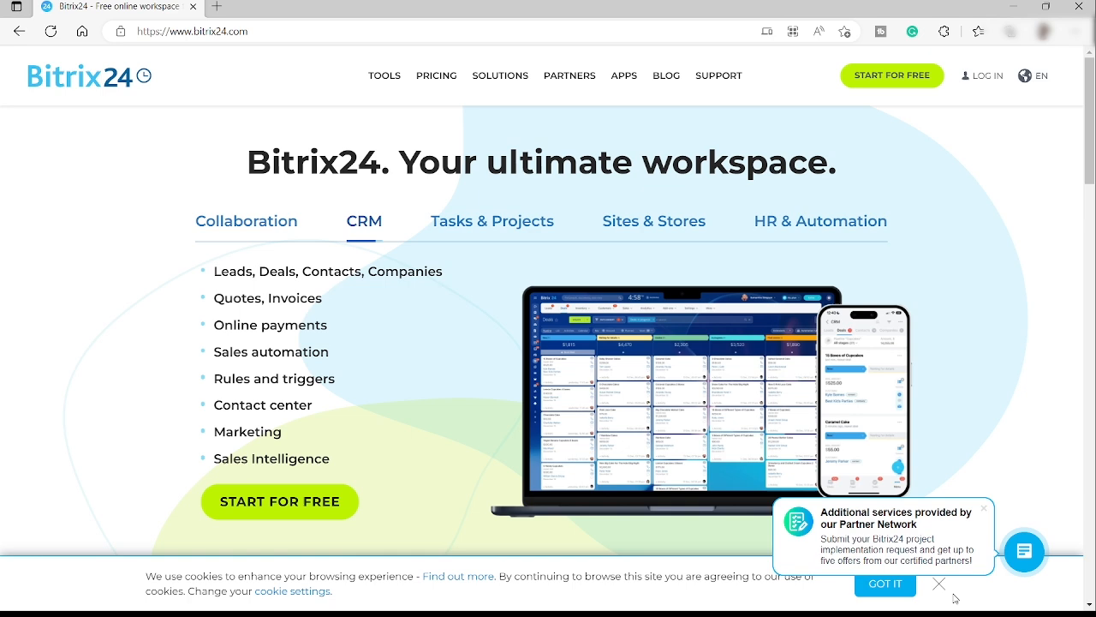
Dismiss the cookie notice and start the free account sign-up
click(494, 221)
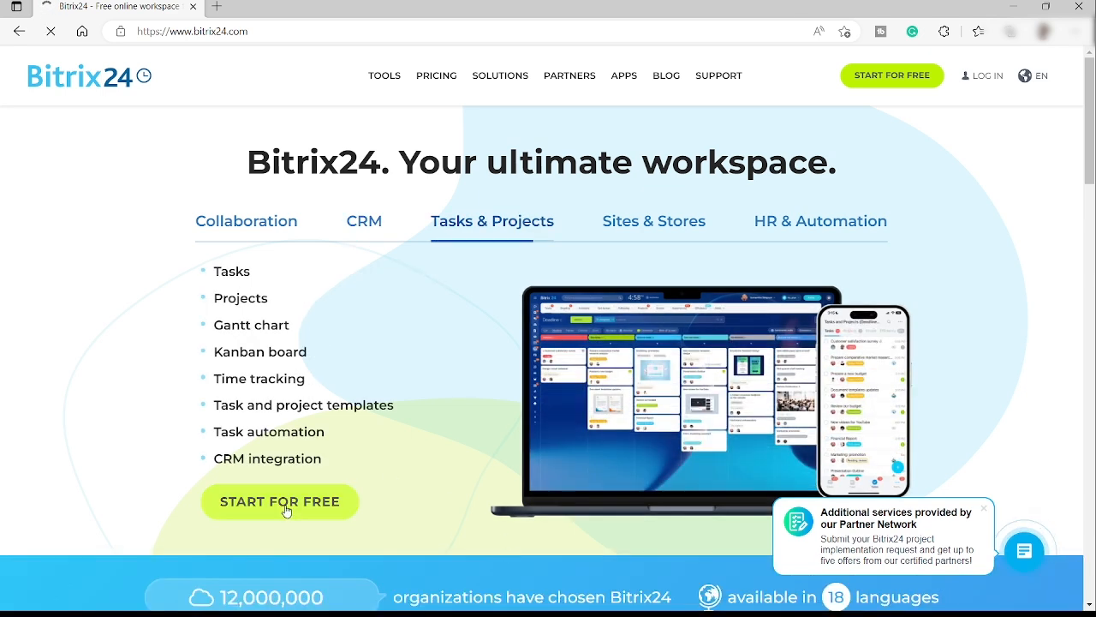
click(654, 221)
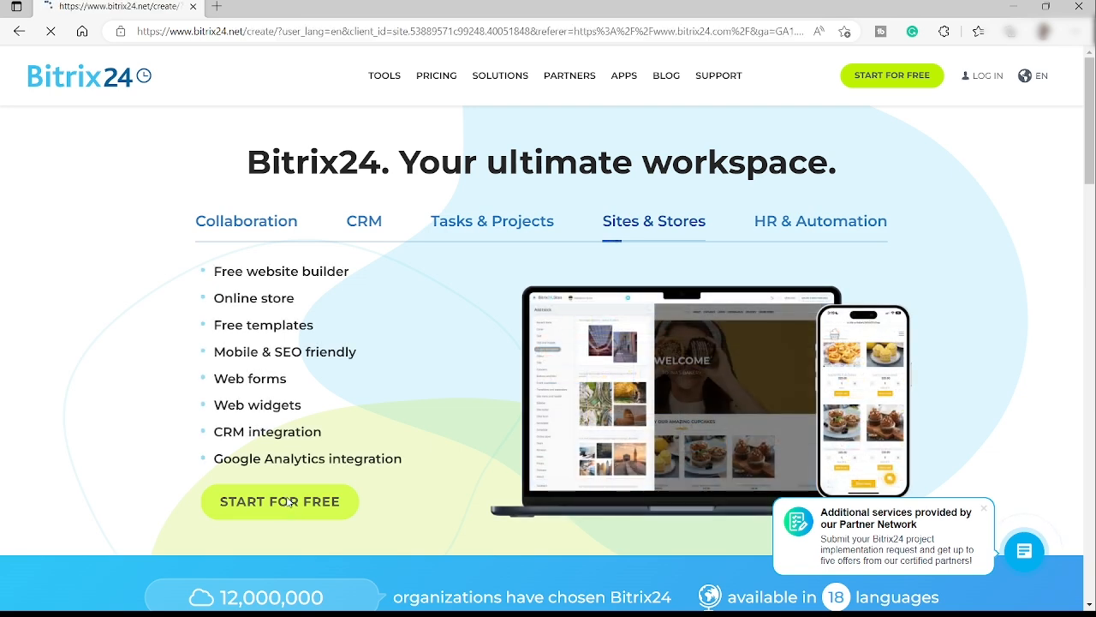
Proceed through the registration form into a signed-in Bitrix24 workspace Feed
click(279, 500)
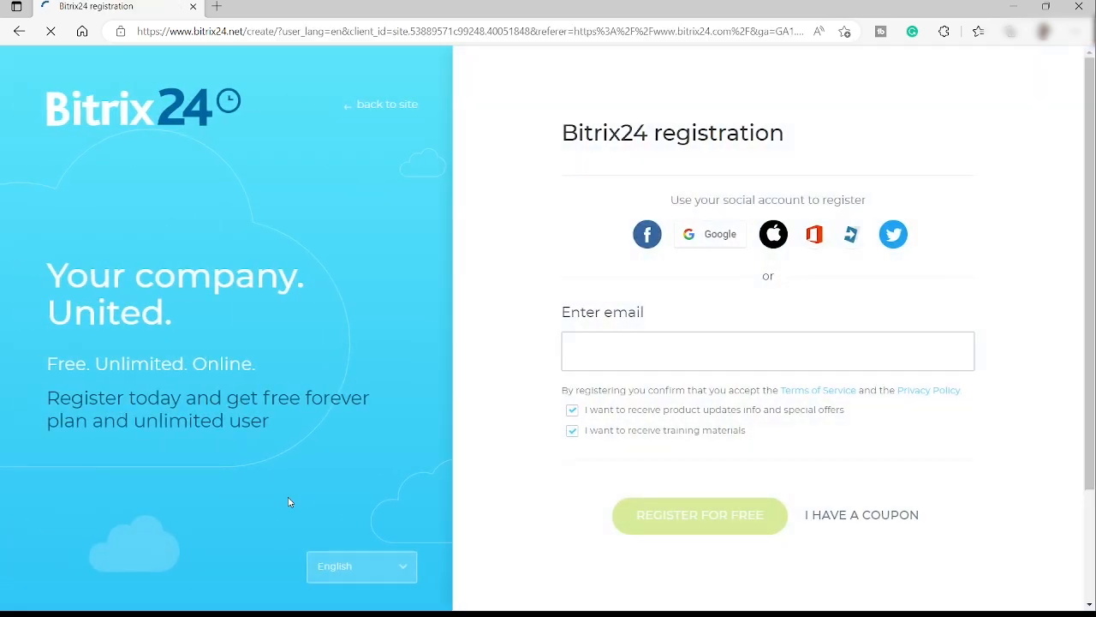
mouse_move(825, 293)
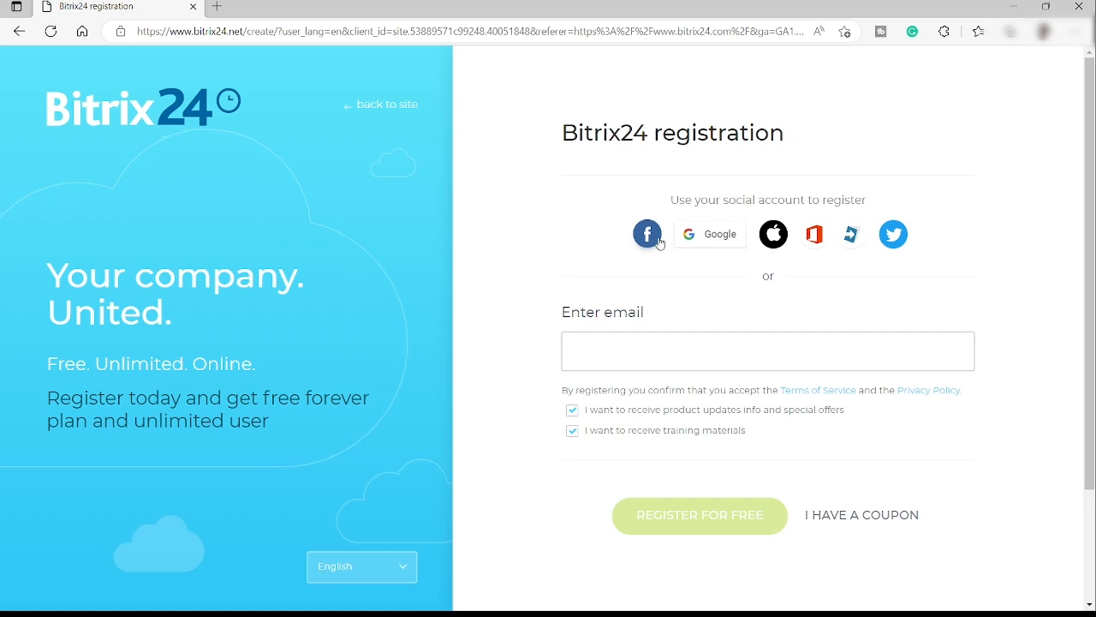
mouse_move(774, 233)
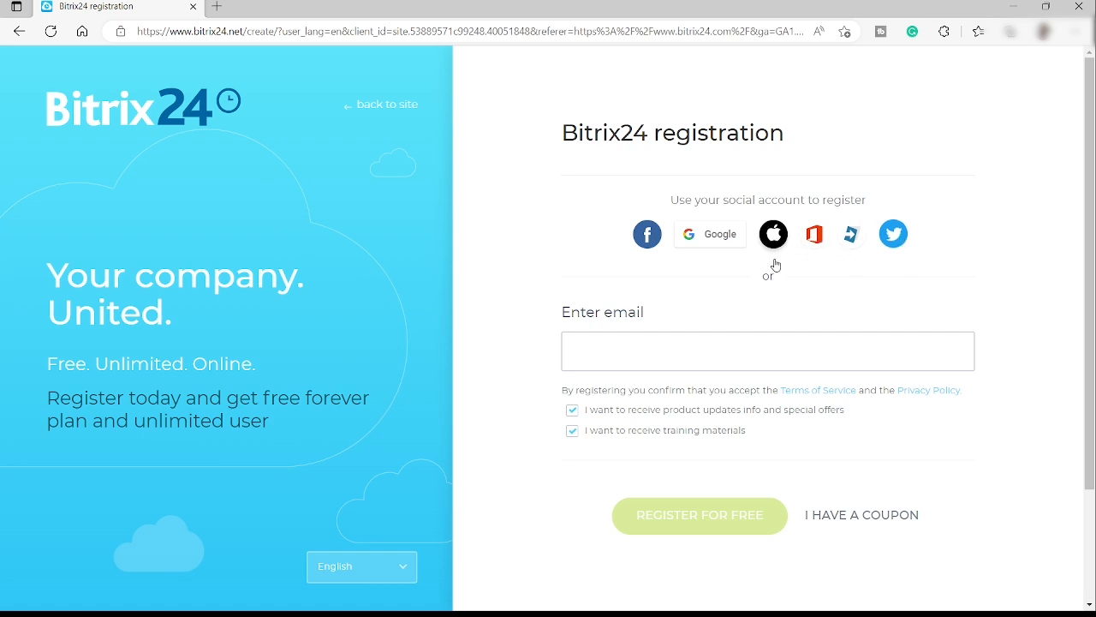
mouse_move(726, 250)
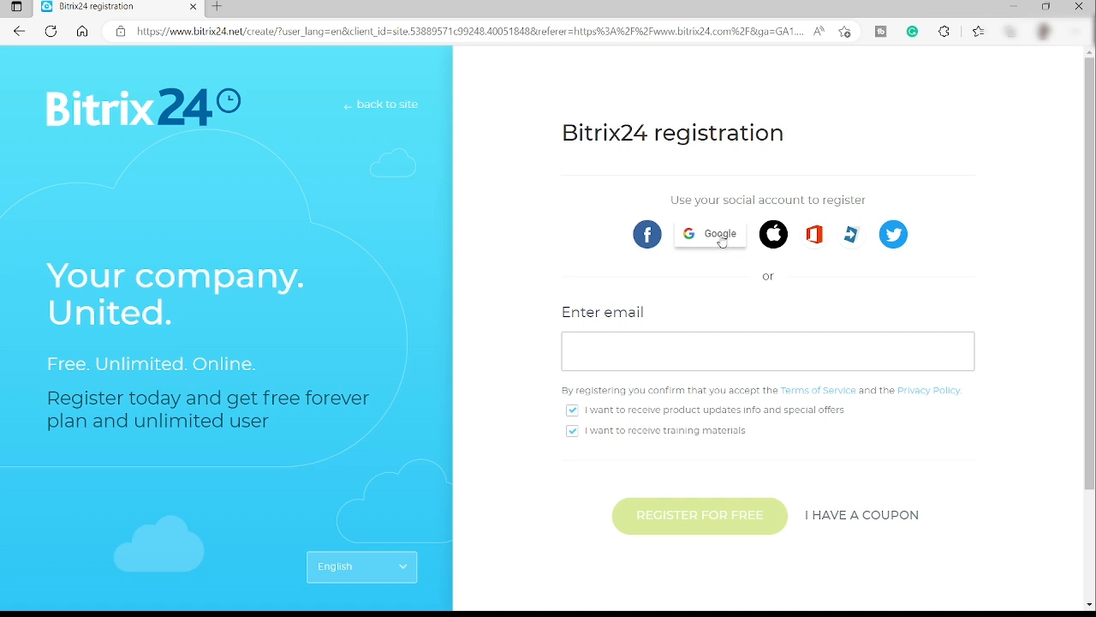
mouse_move(721, 246)
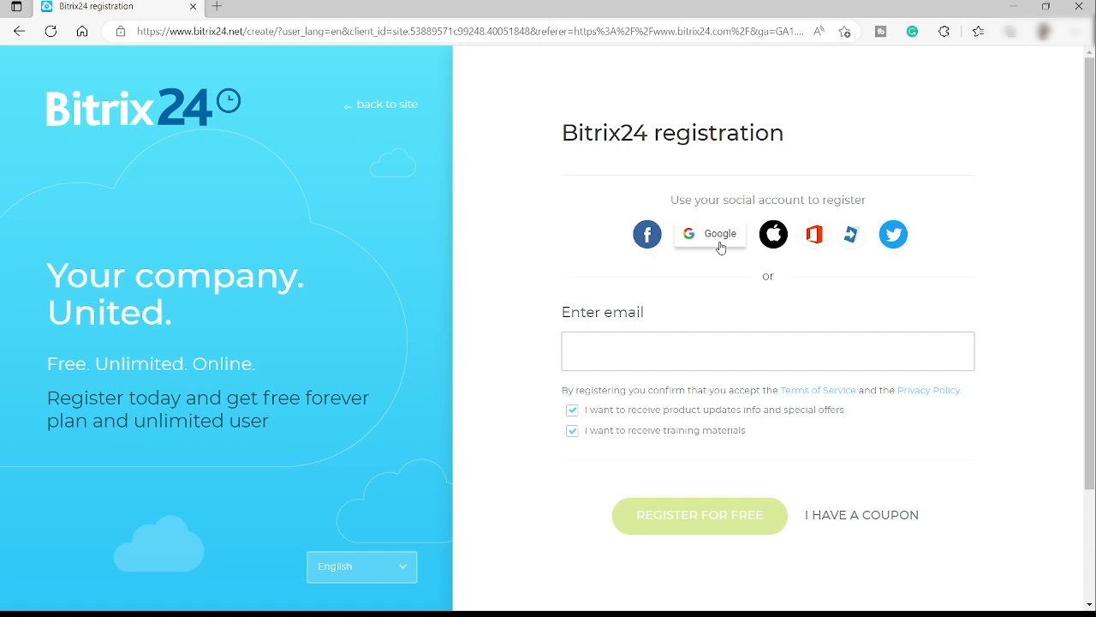
click(709, 233)
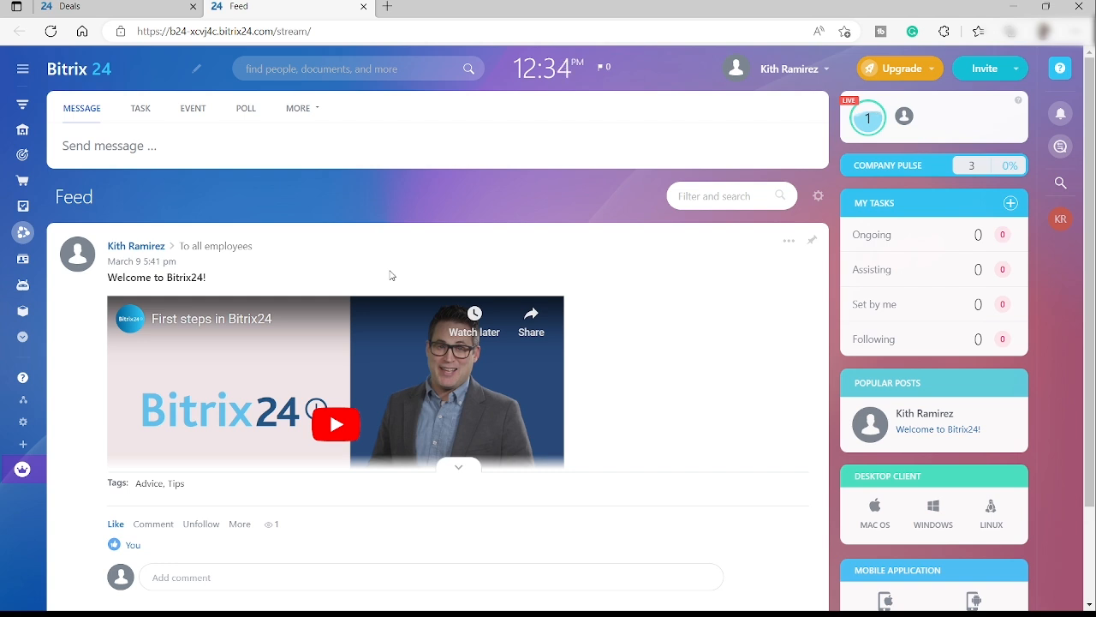
mouse_move(401, 238)
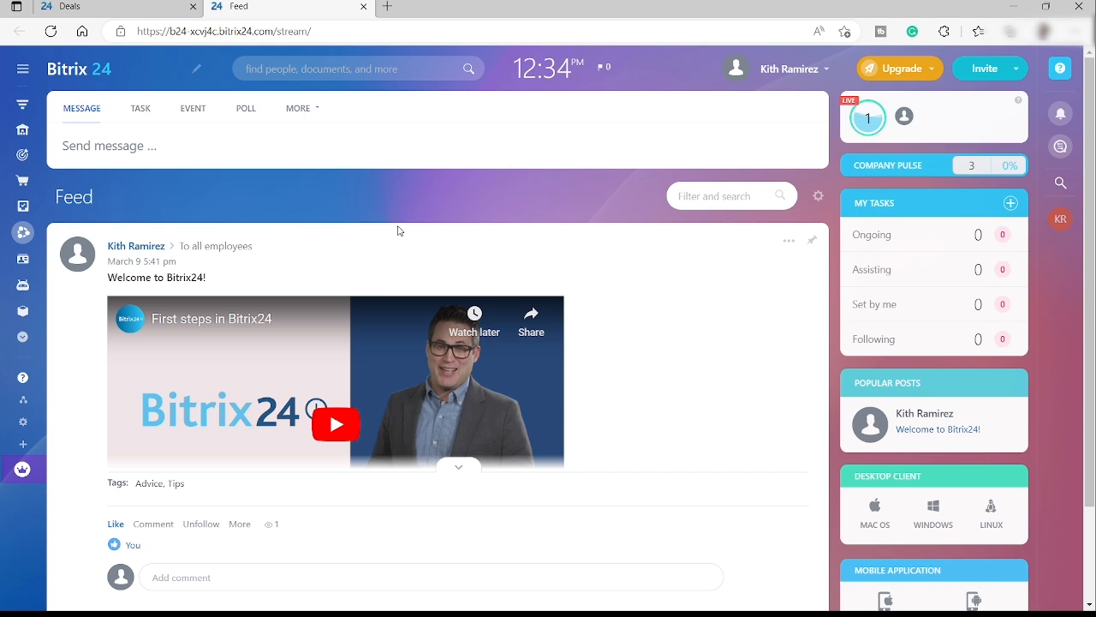
mouse_move(358, 212)
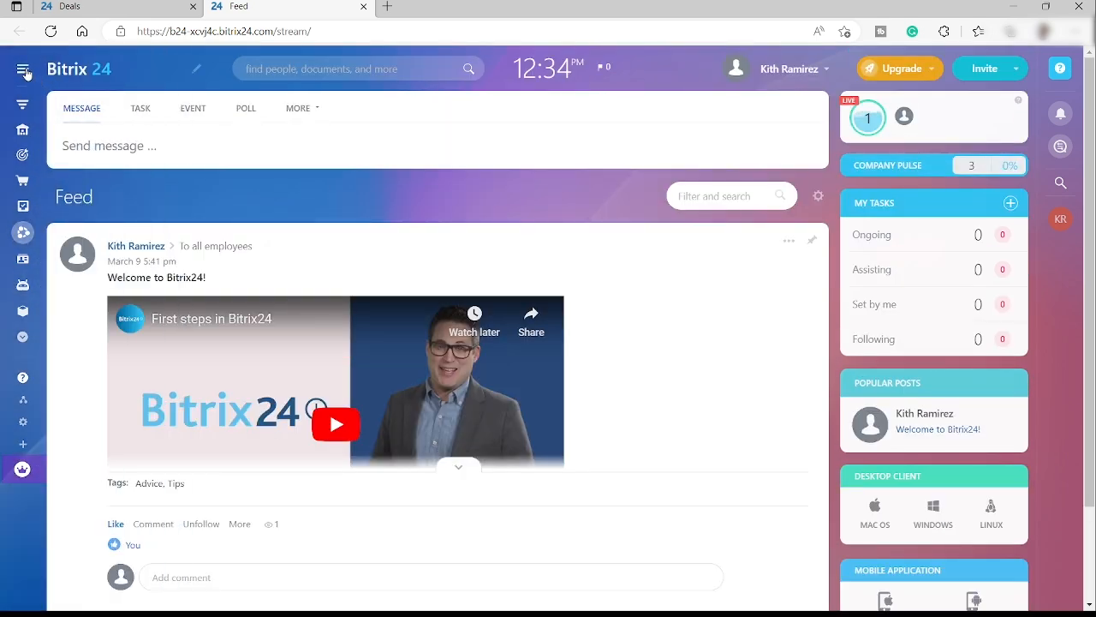
Expand the left navigation menu over the Feed page
click(24, 68)
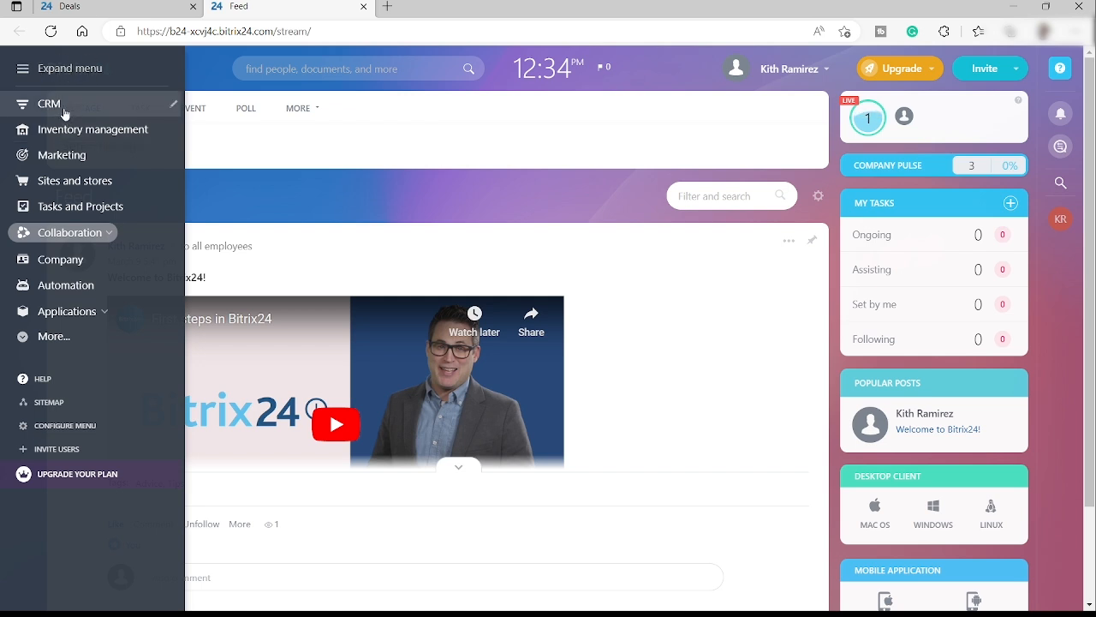
Go to CRM to show the Deals pipeline with the $100 Test 1 deal in New
click(48, 105)
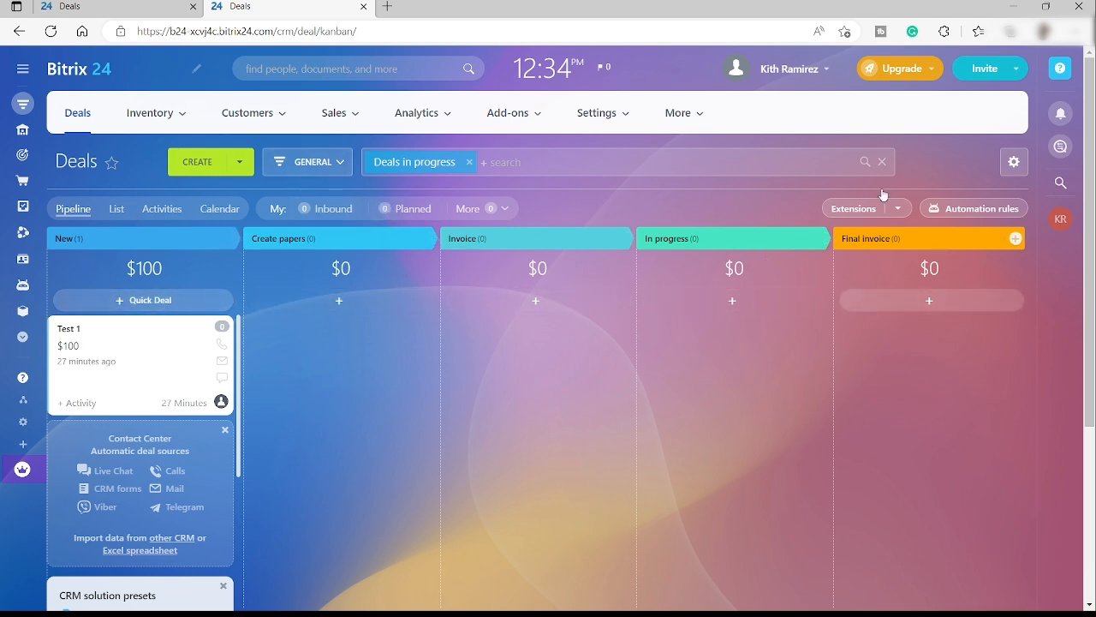
mouse_move(572, 260)
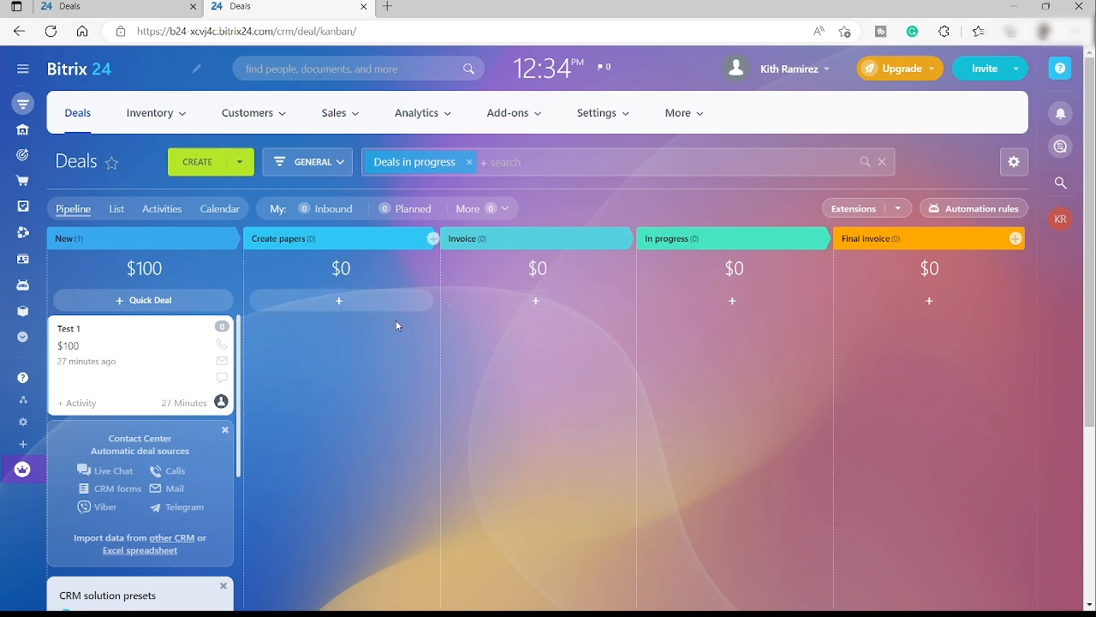
mouse_move(281, 293)
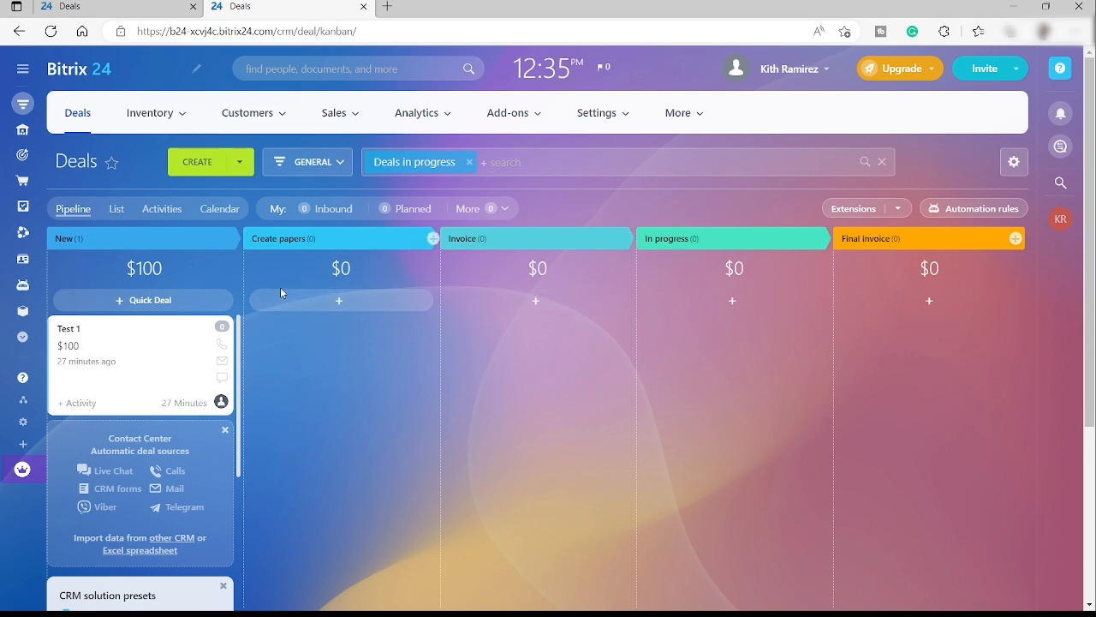
mouse_move(277, 305)
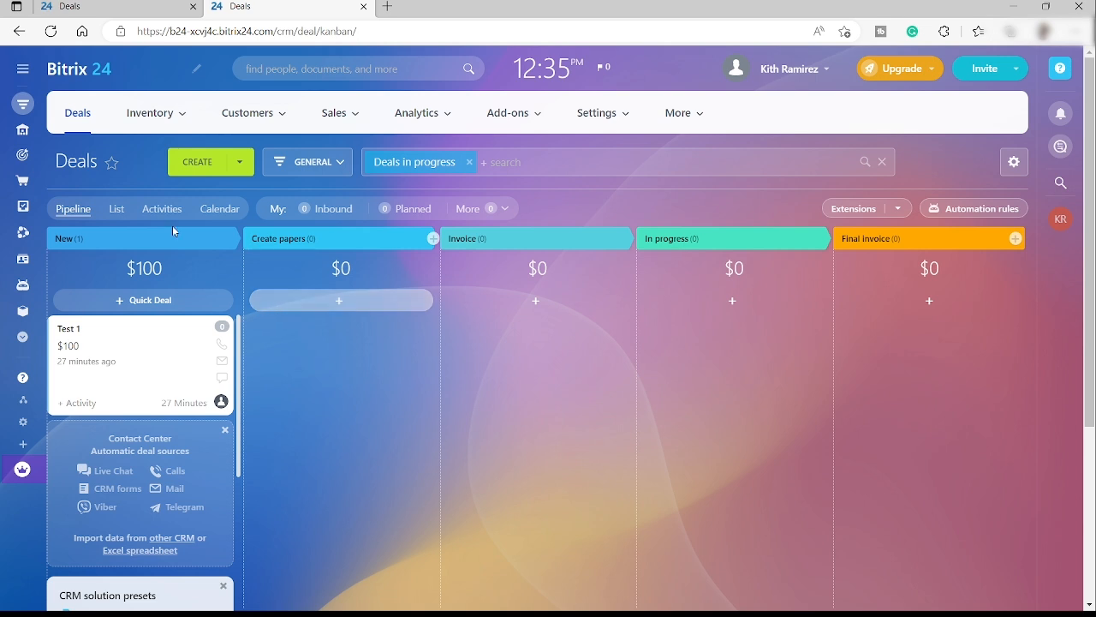
mouse_move(82, 249)
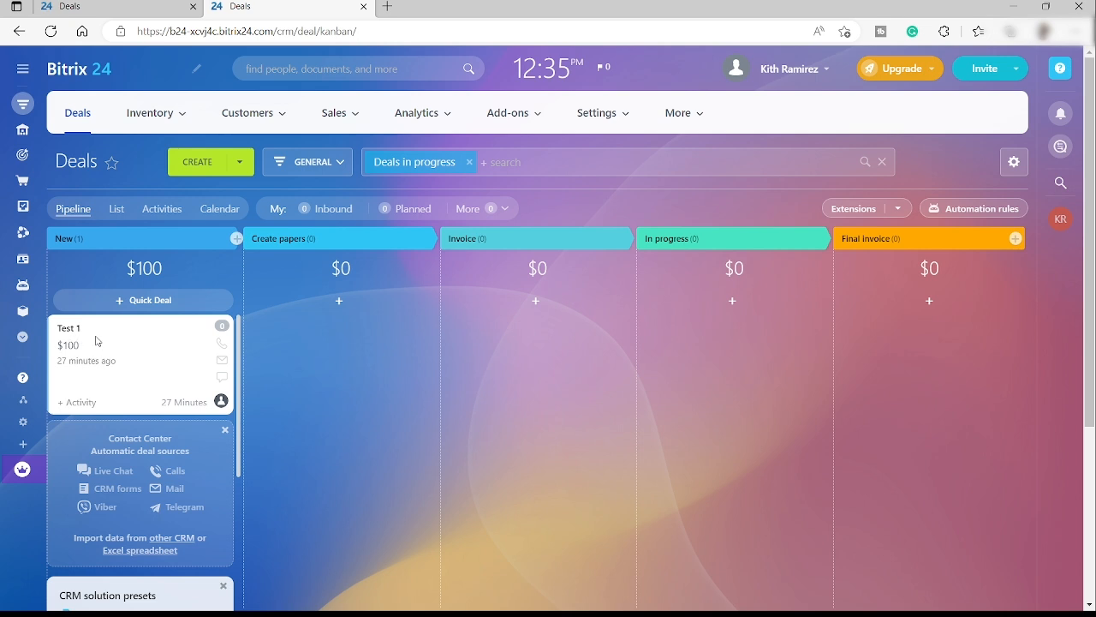
mouse_move(120, 341)
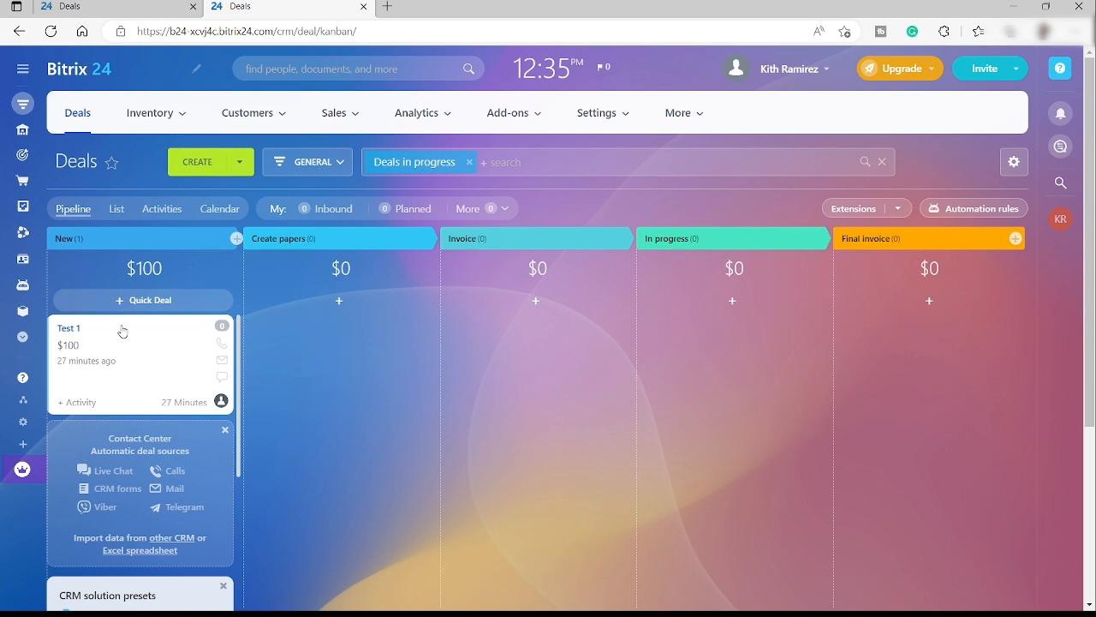
mouse_move(123, 332)
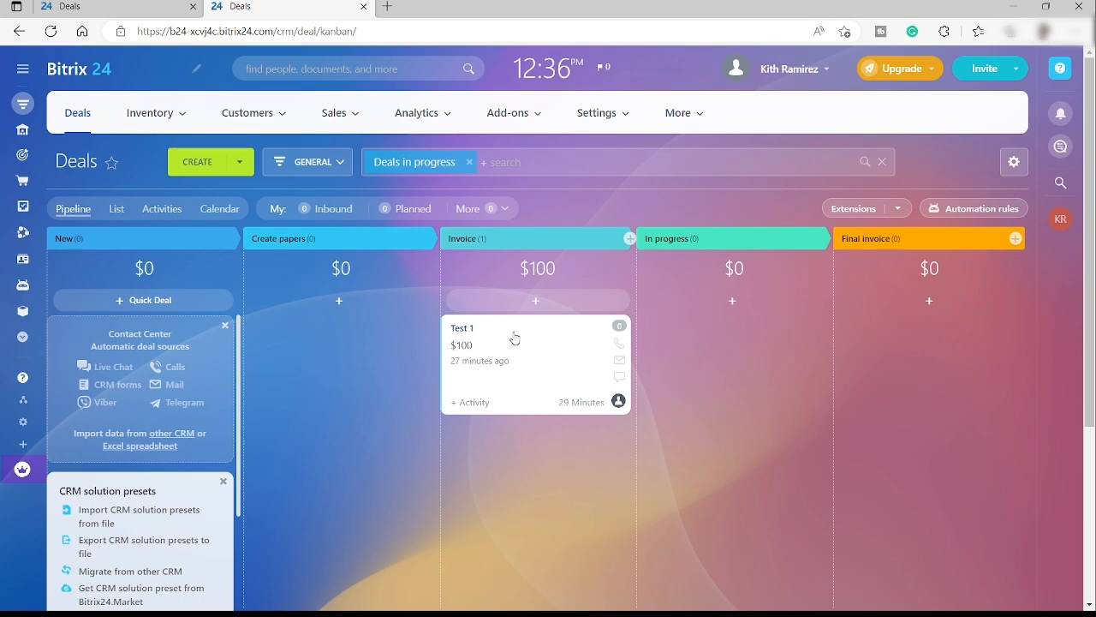
Move the Test 1 deal to In progress and then to Final invoice
drag(536, 343, 637, 342)
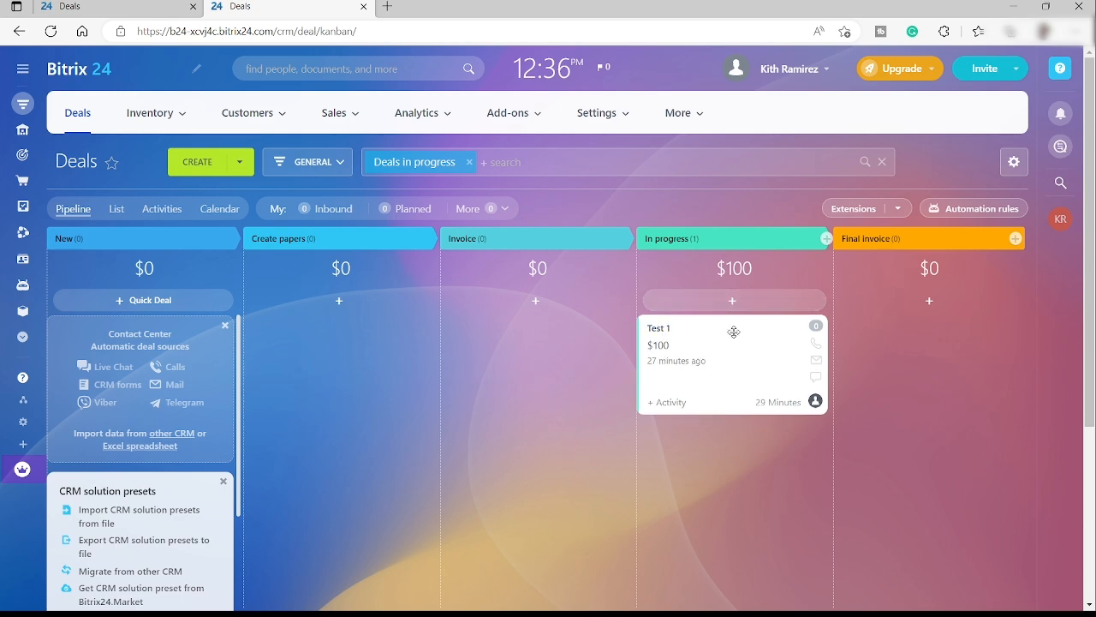
drag(733, 351, 929, 351)
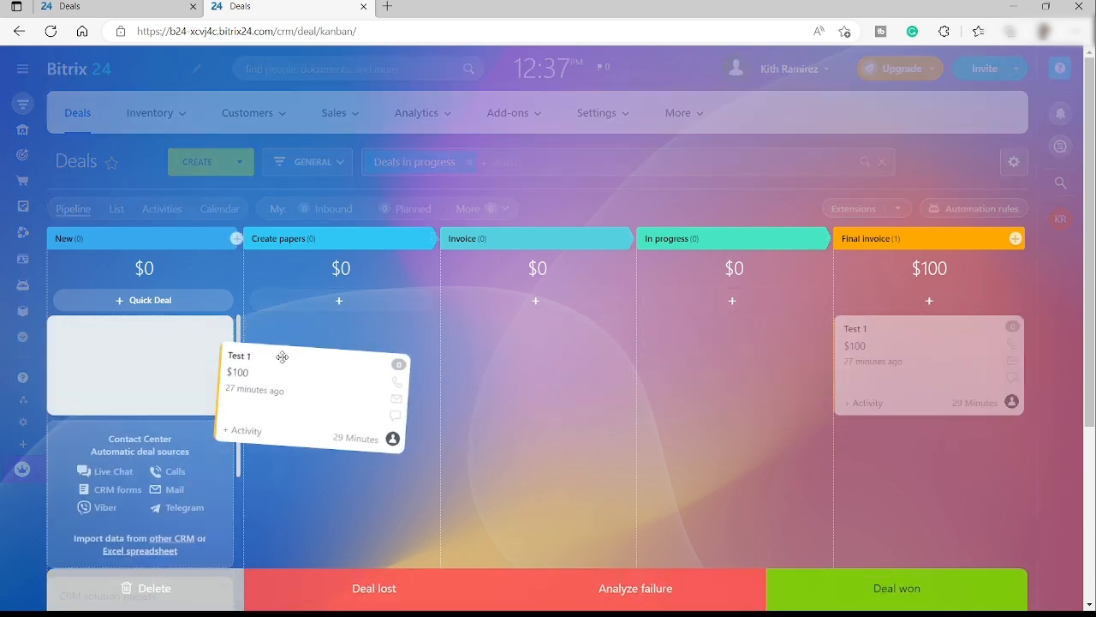
Return the Test 1 deal from Final invoice to the New stage
drag(929, 363, 144, 363)
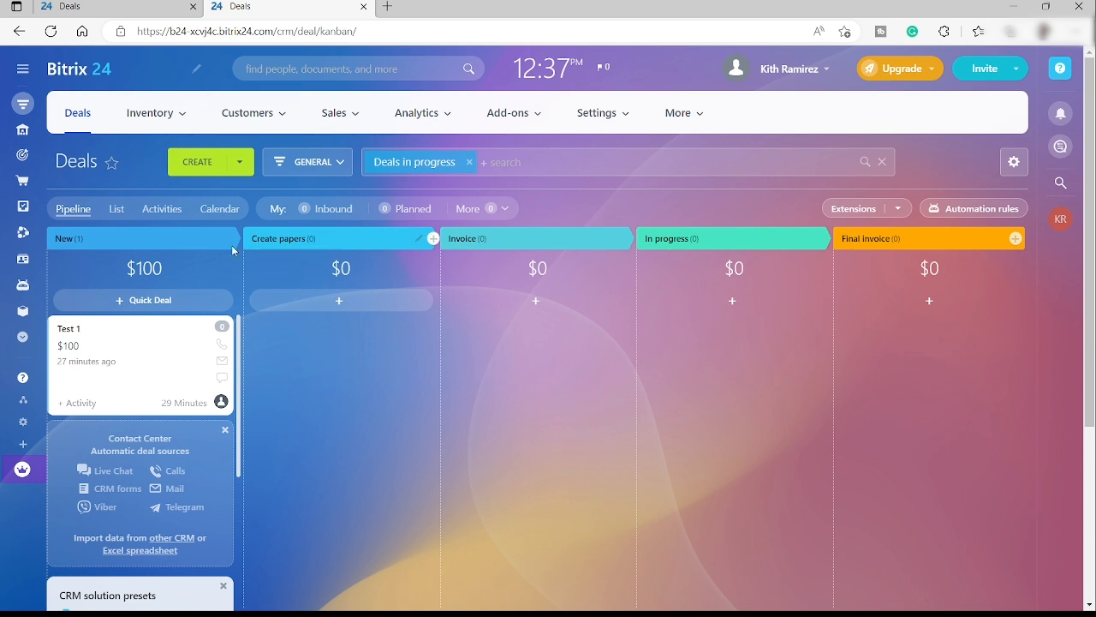
mouse_move(381, 253)
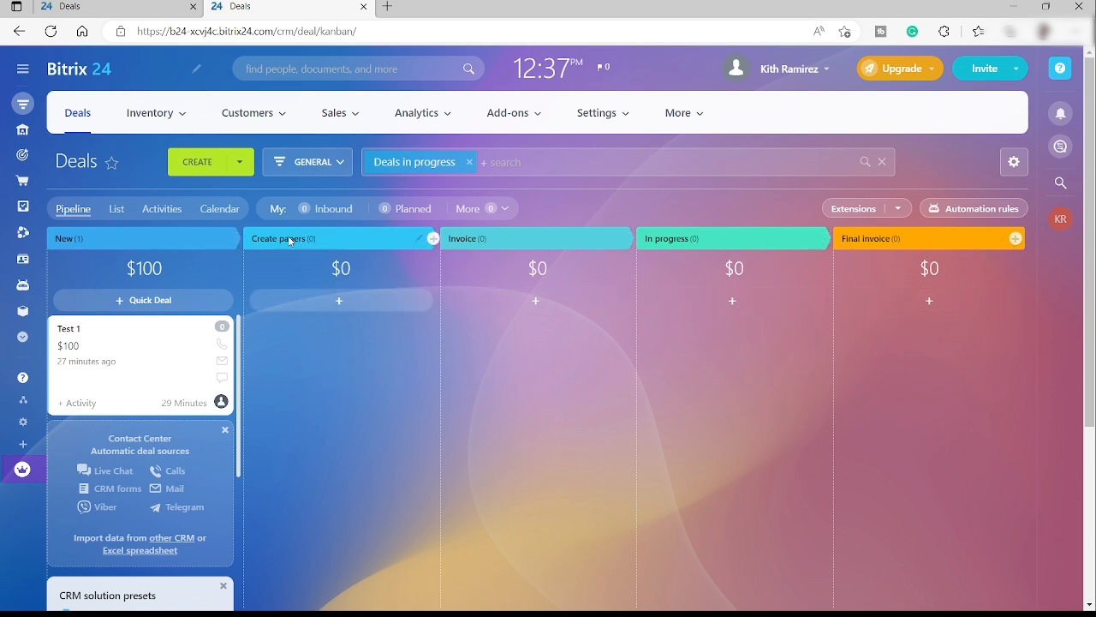
click(283, 238)
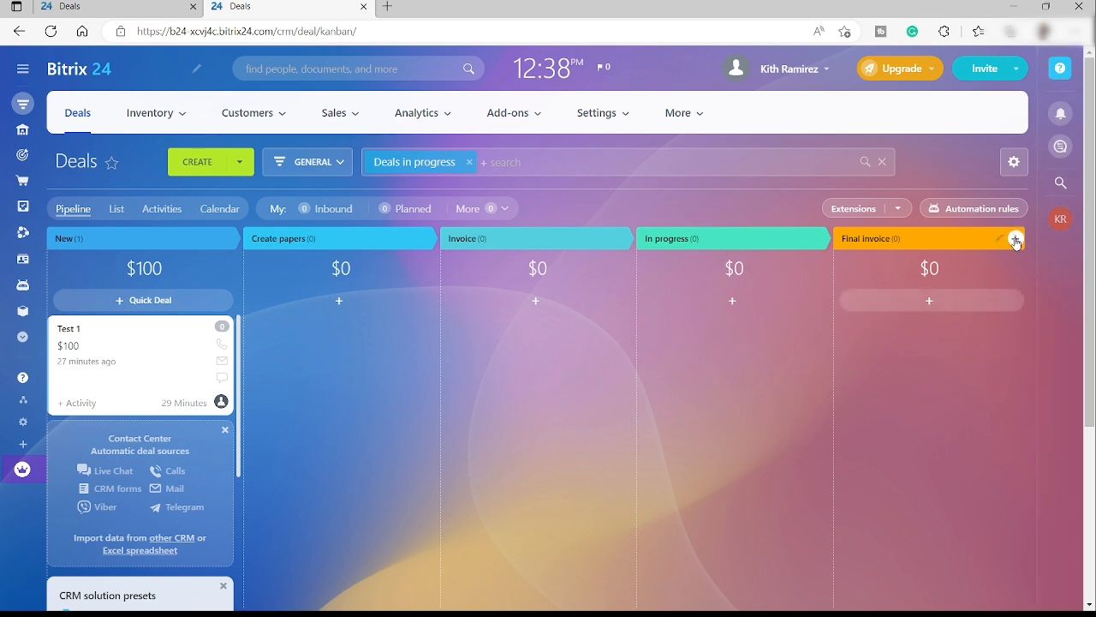
click(1015, 238)
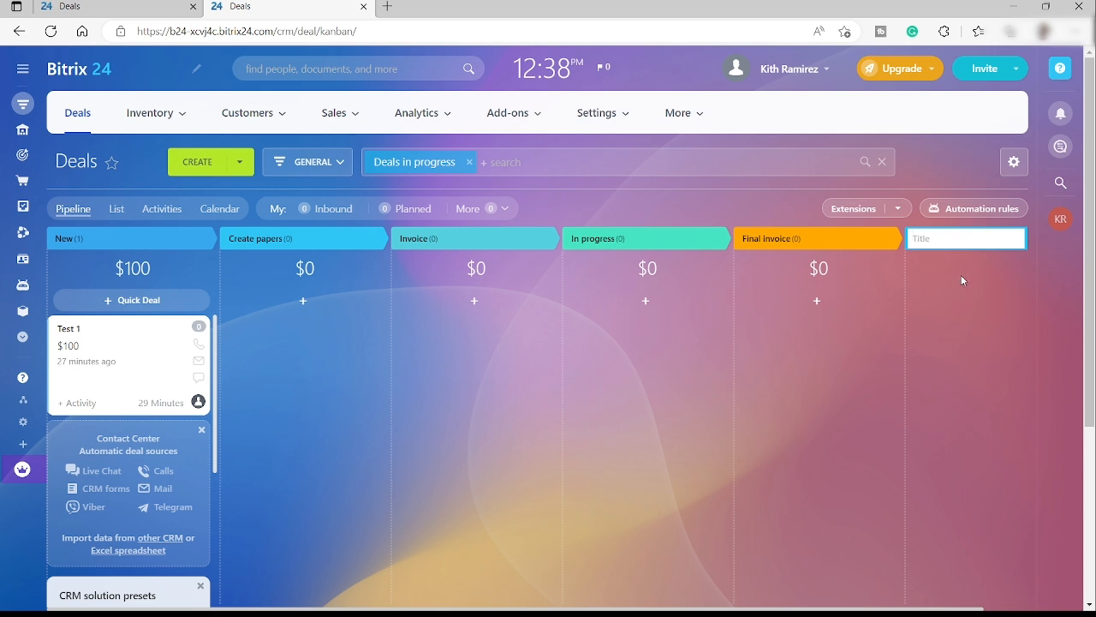
click(1004, 238)
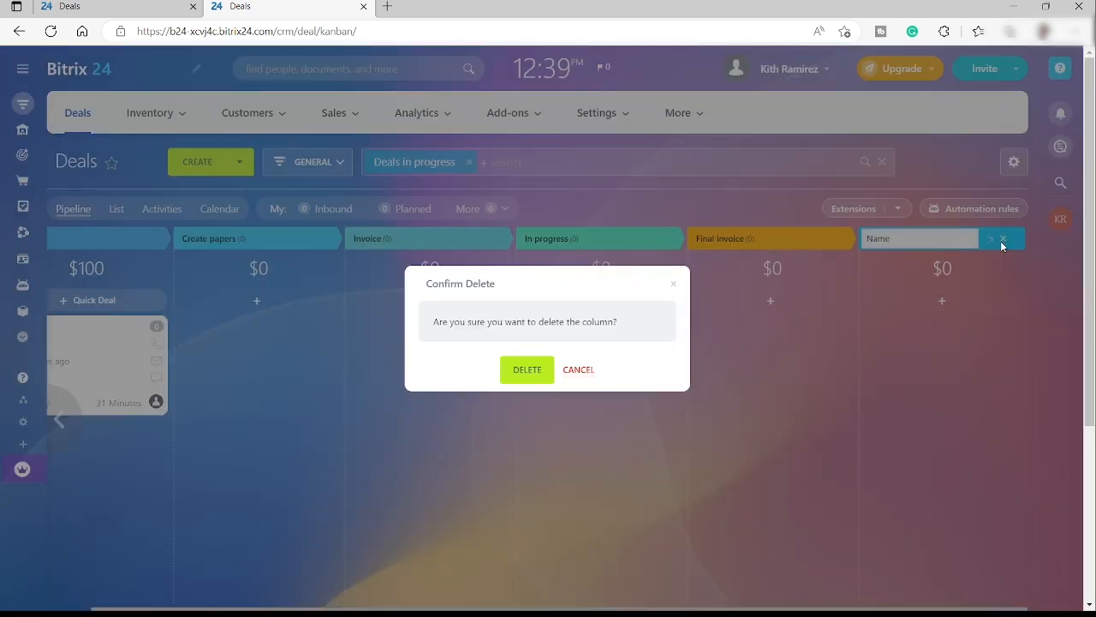
click(527, 370)
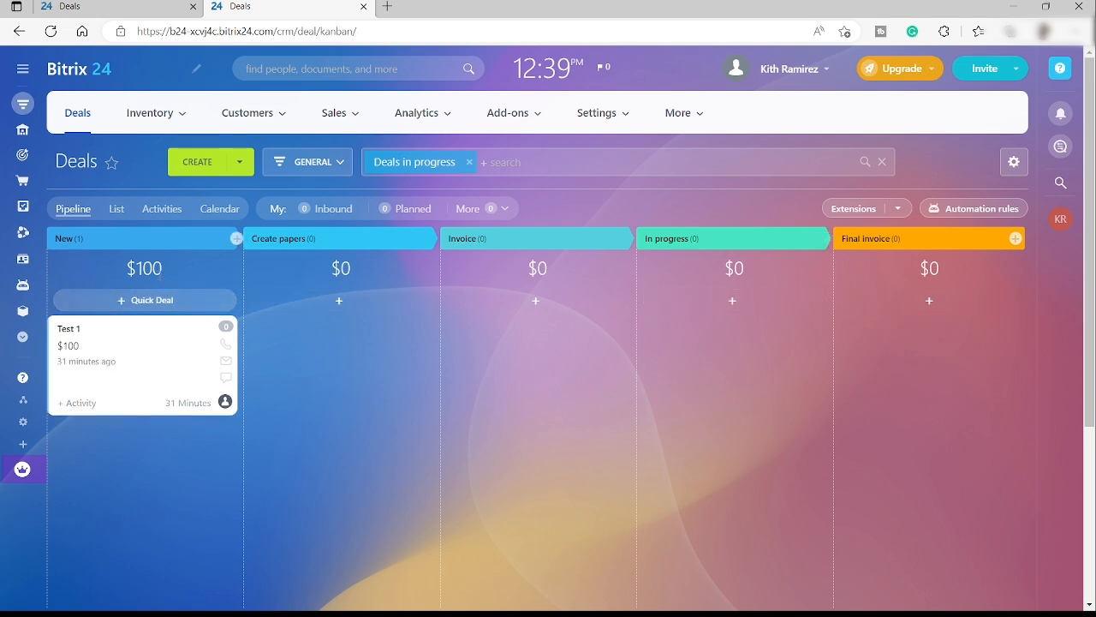
mouse_move(120, 262)
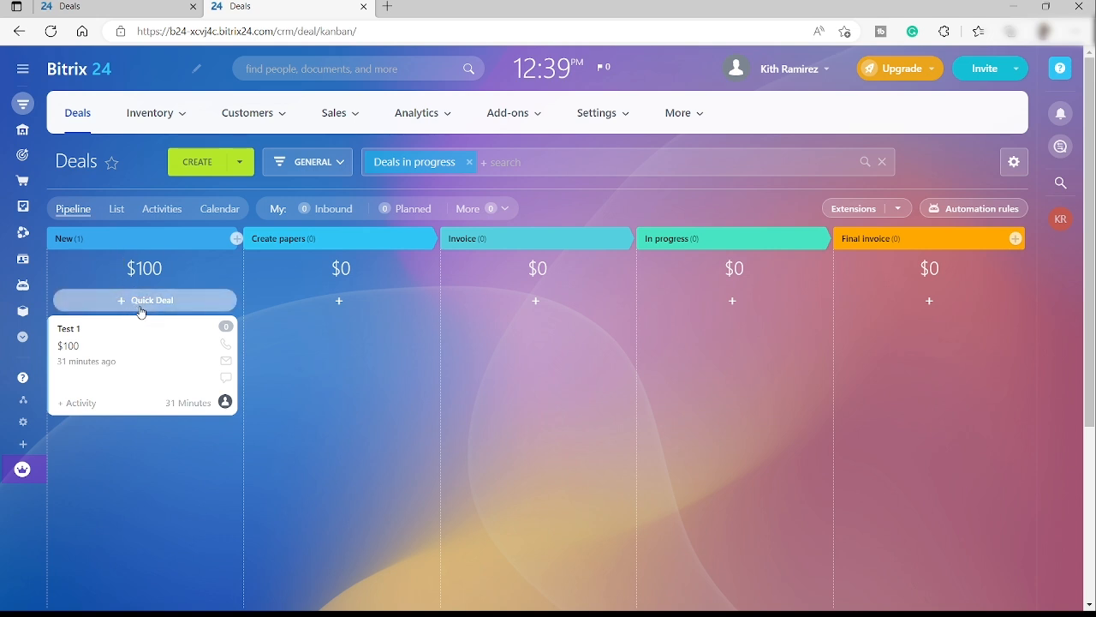
Start a quick deal in New named Test Grp with amount 150.00, then move to its Contact field
click(144, 300)
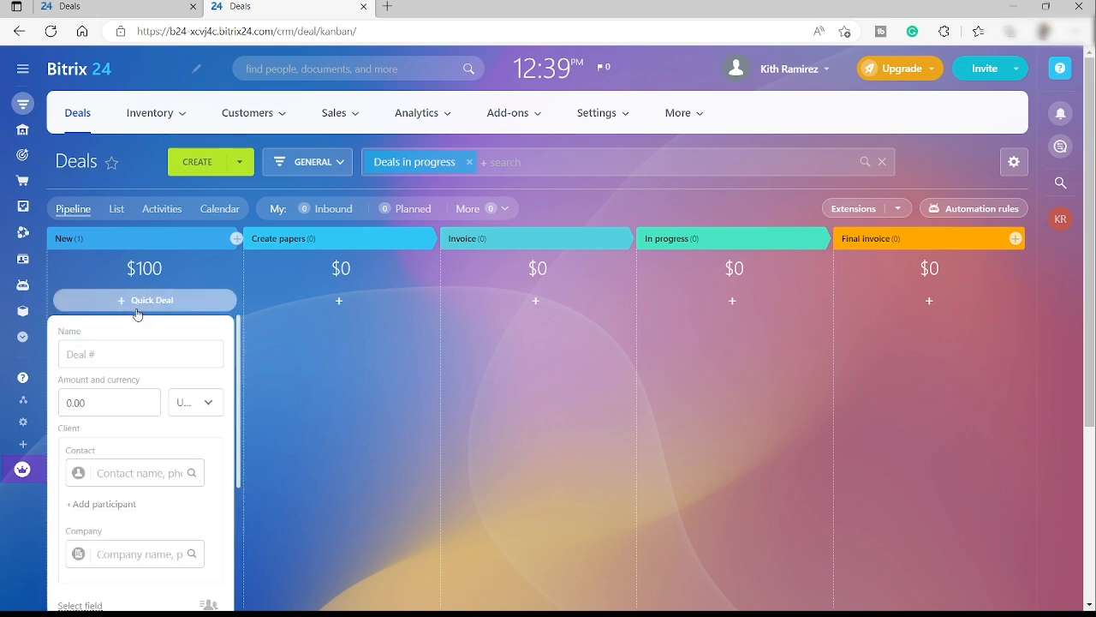
click(140, 353)
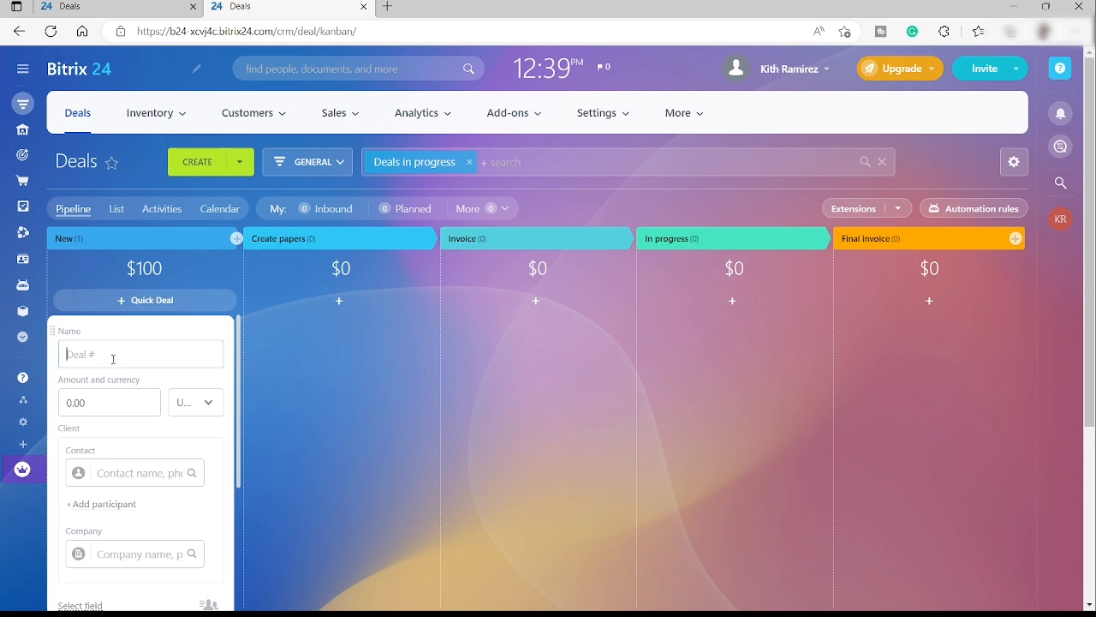
text(Test Grp)
click(110, 403)
text(150)
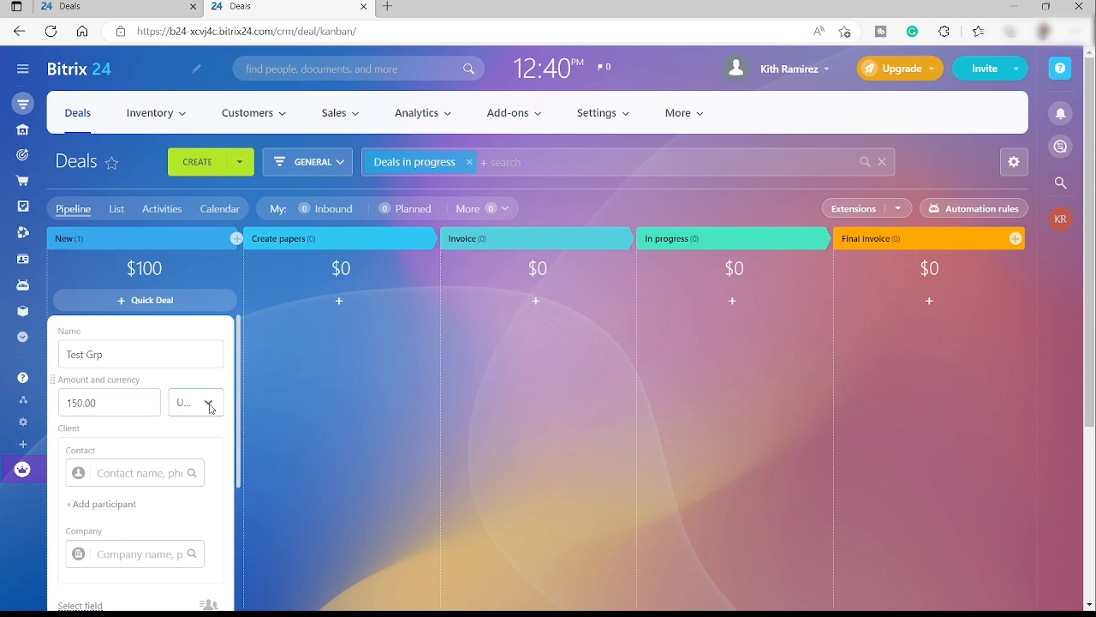
click(209, 403)
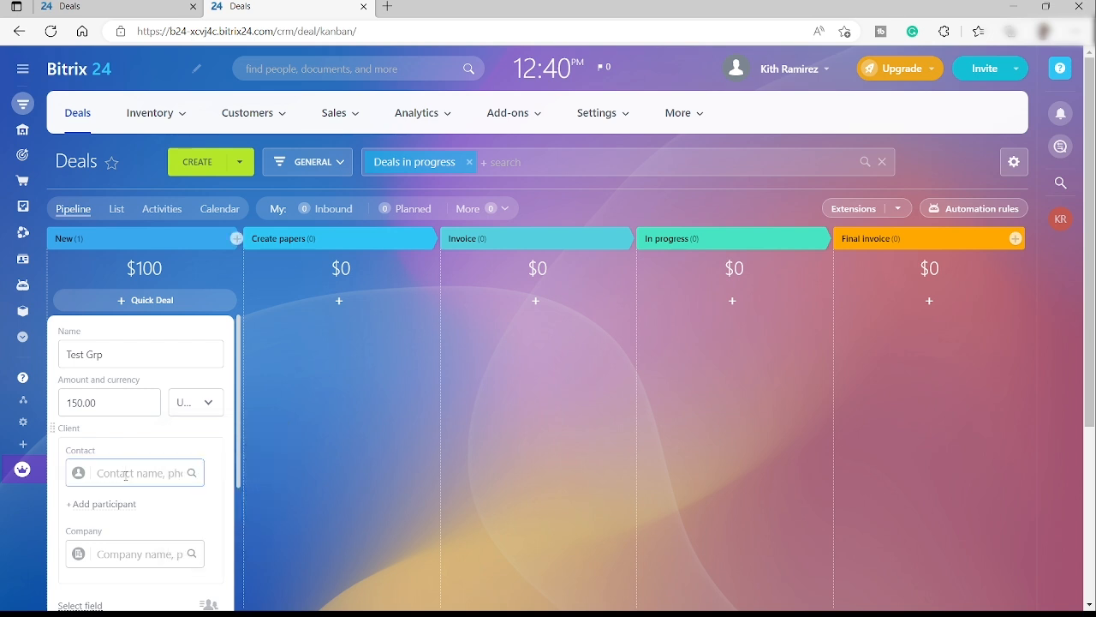
click(133, 473)
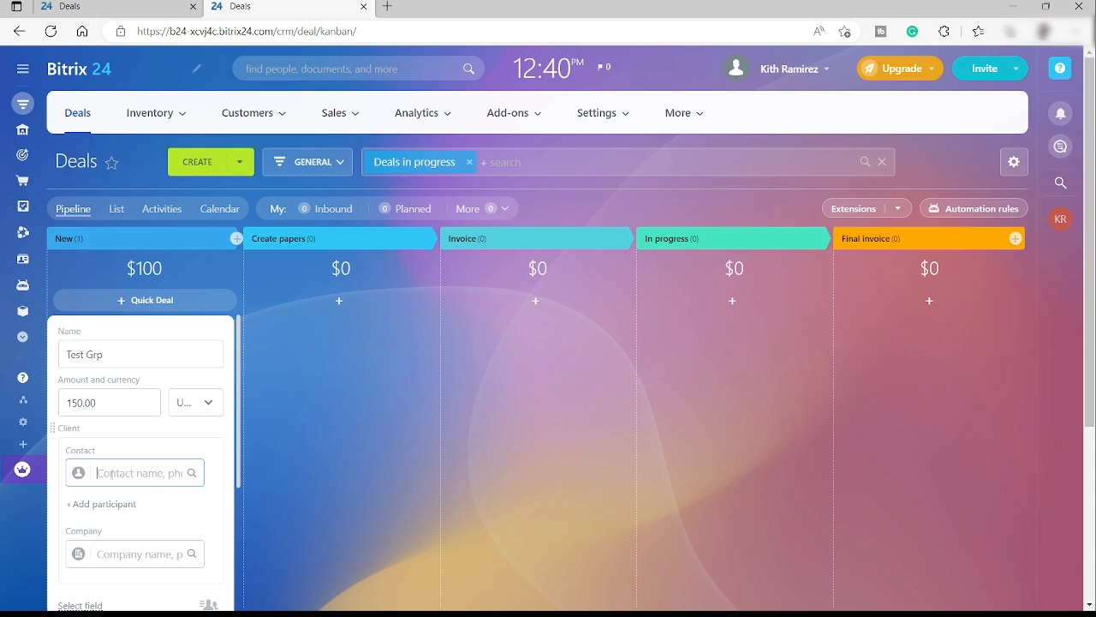
Attach a new contact named Test, collapse its details, and add a second participant slot
text(Test)
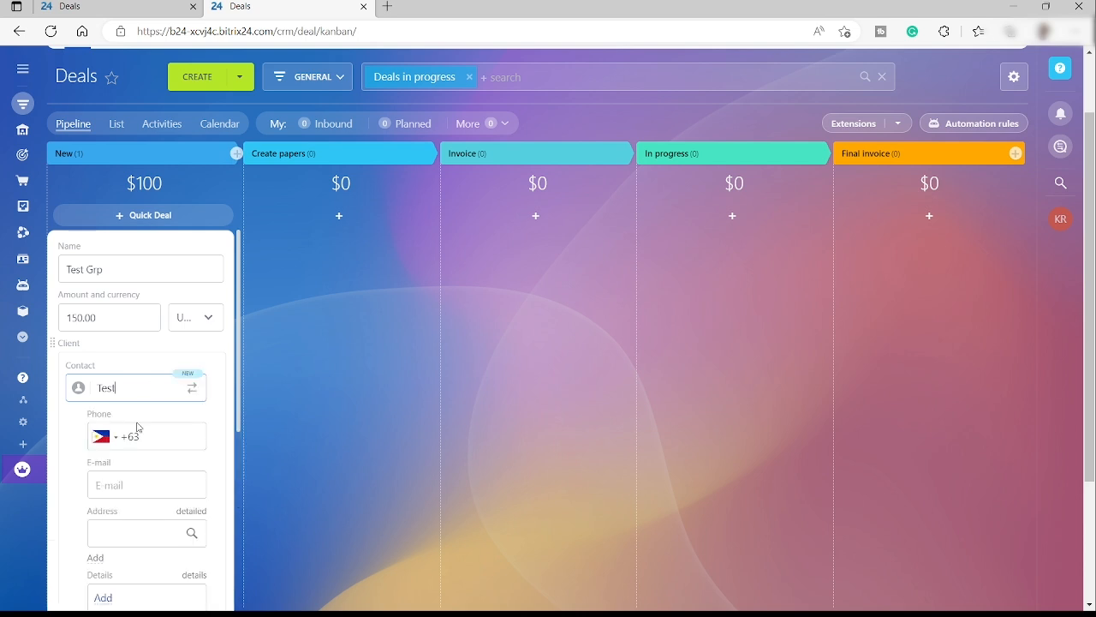
click(99, 437)
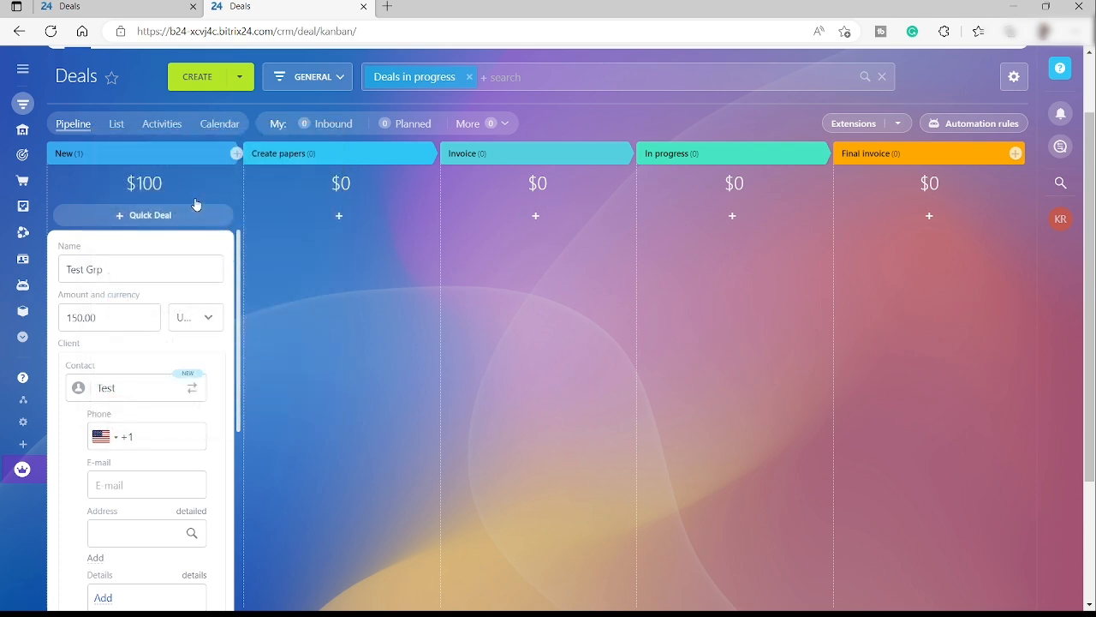
click(145, 435)
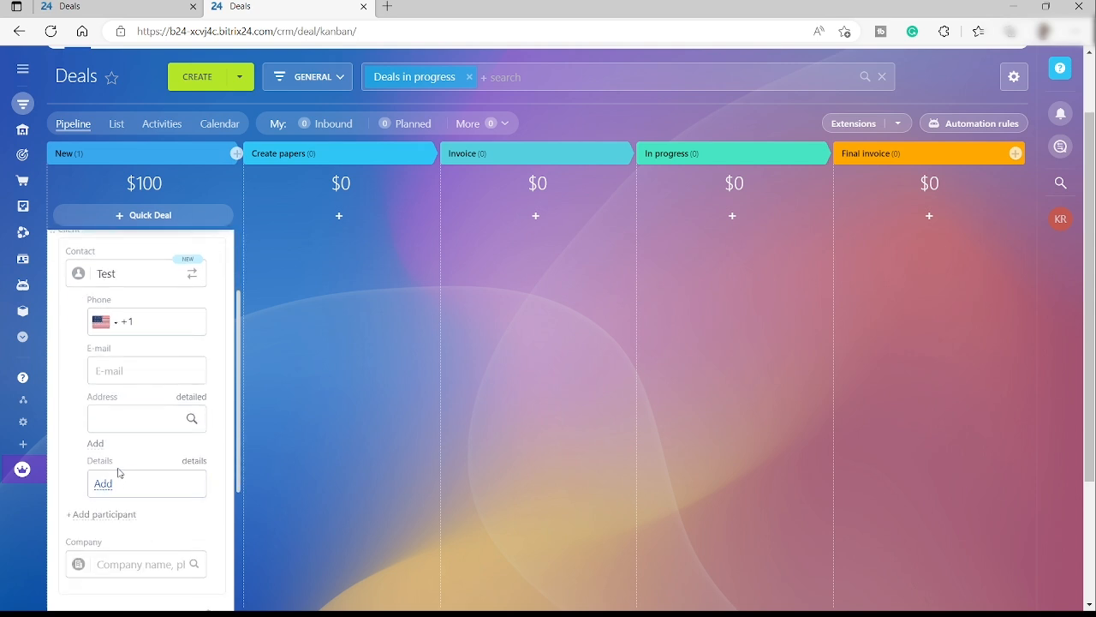
mouse_move(129, 300)
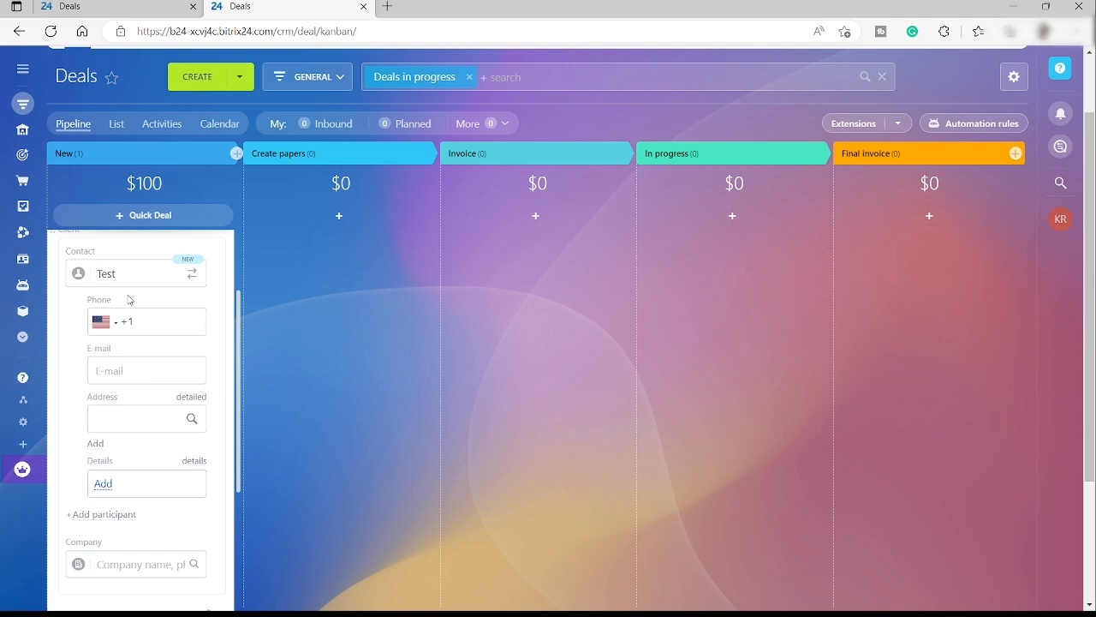
click(137, 272)
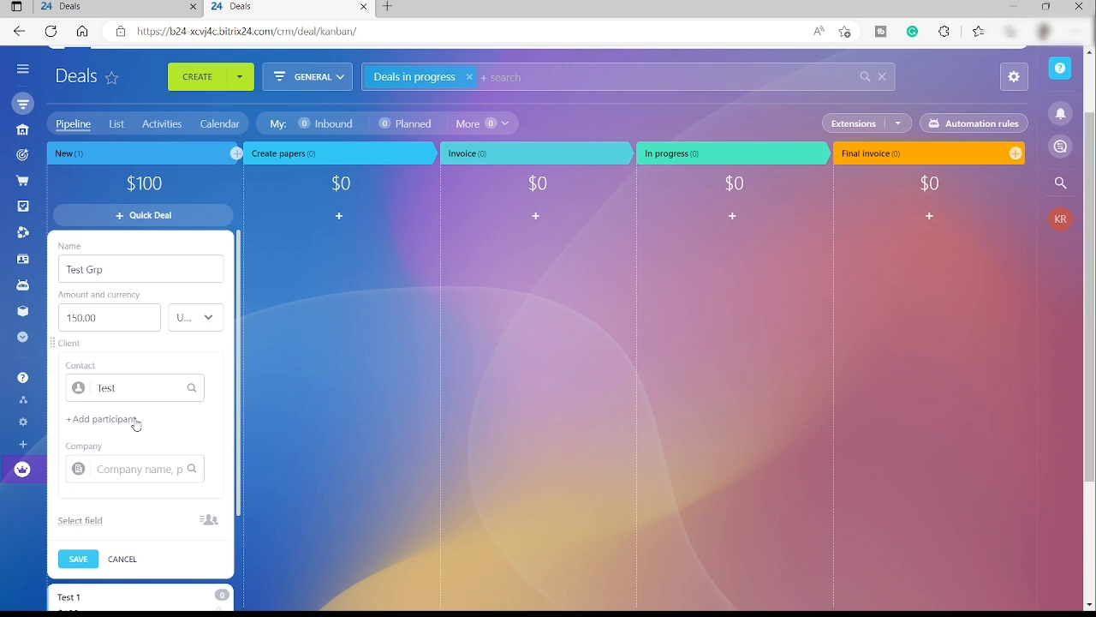
mouse_move(89, 428)
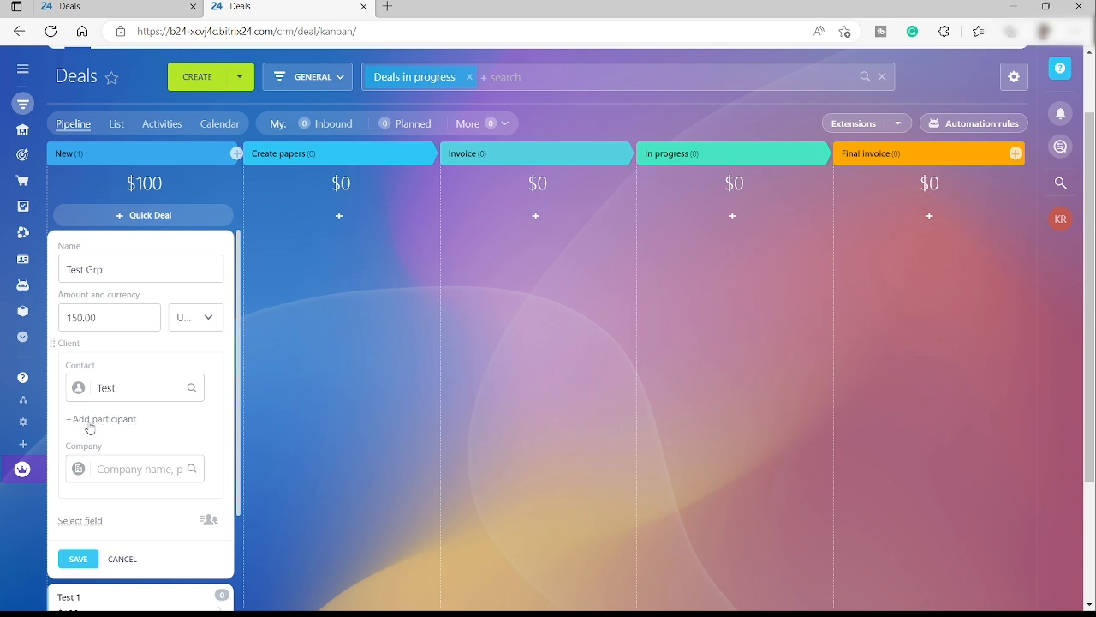
click(99, 418)
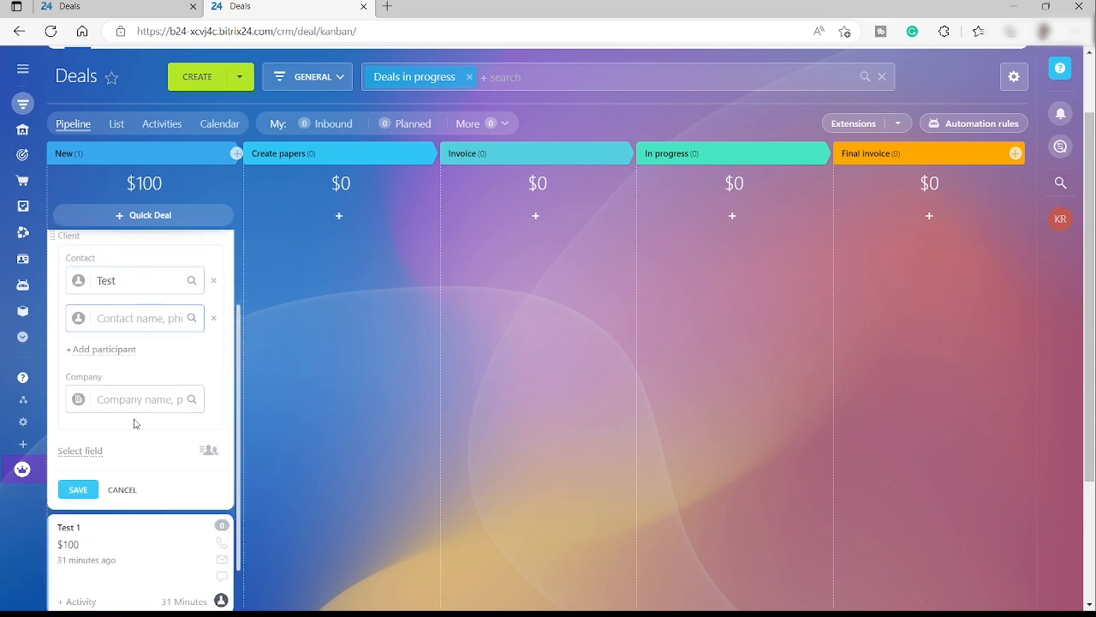
Set the company to Test and save the Test Grp deal at $150 in New
click(129, 399)
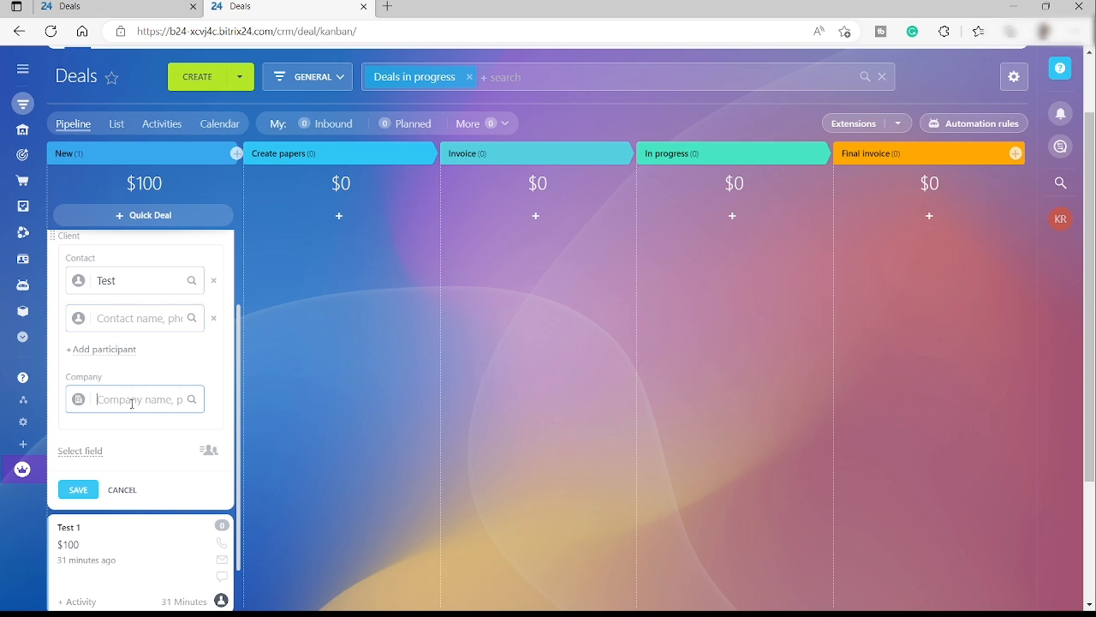
text(Test)
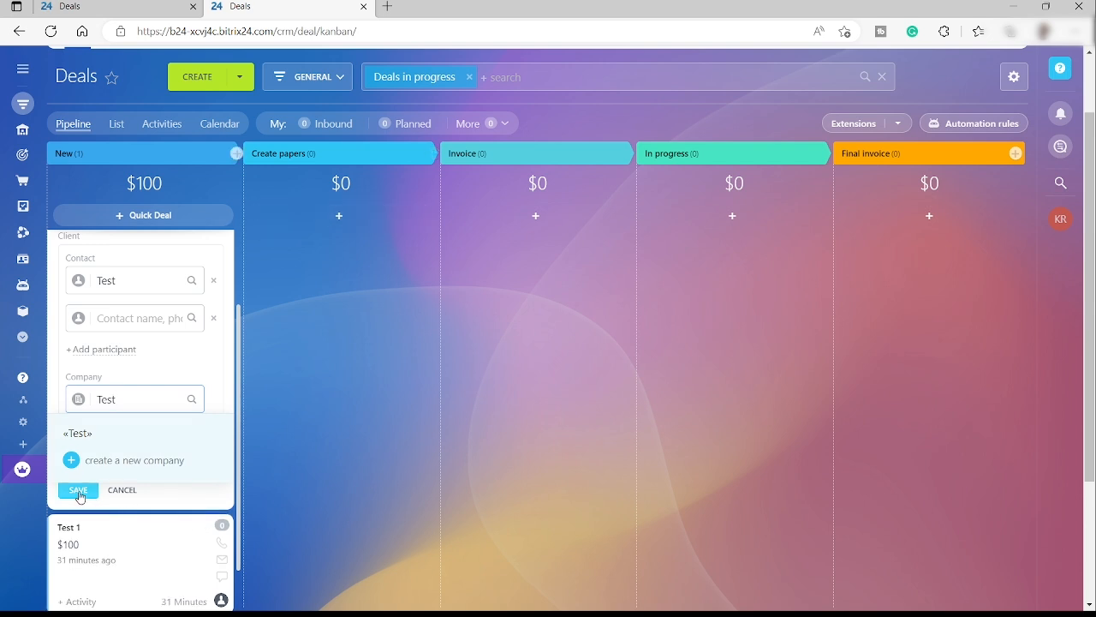
click(79, 490)
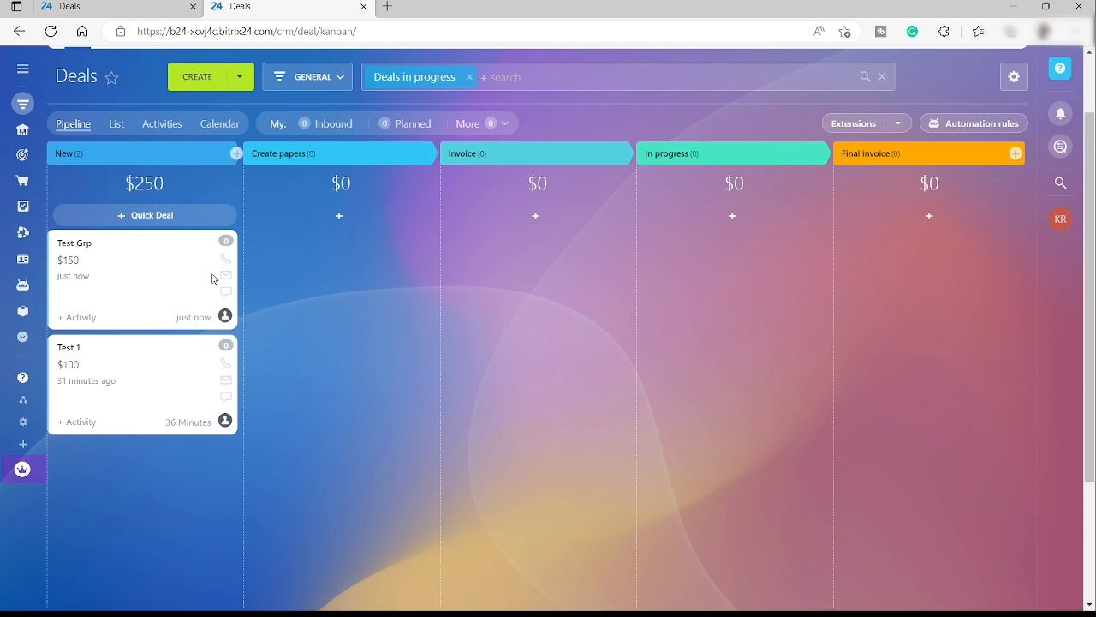
mouse_move(227, 276)
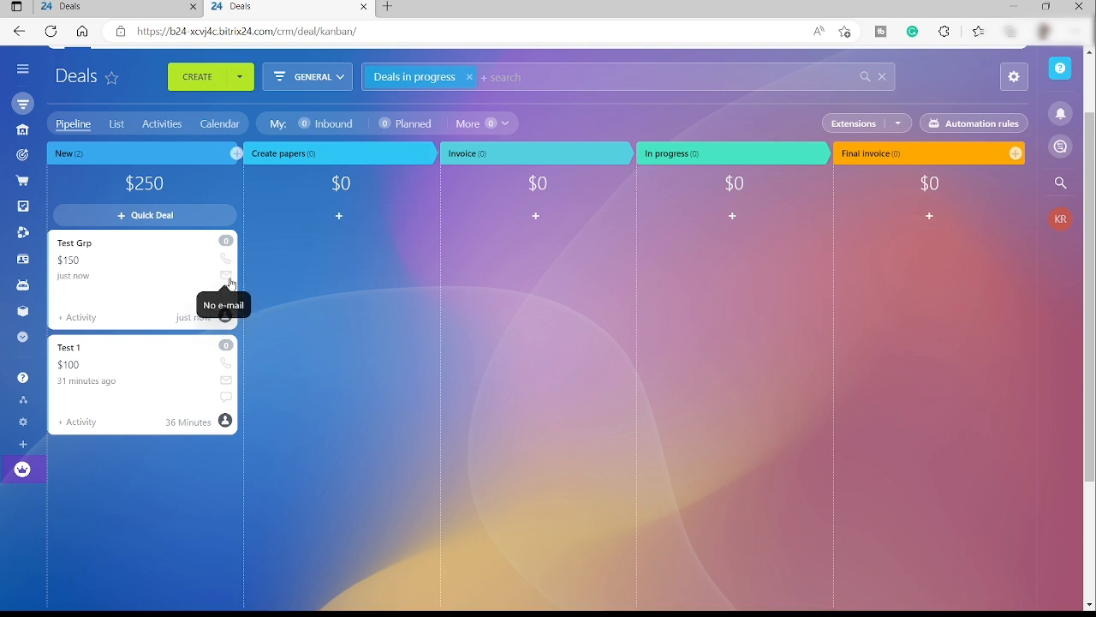
mouse_move(226, 293)
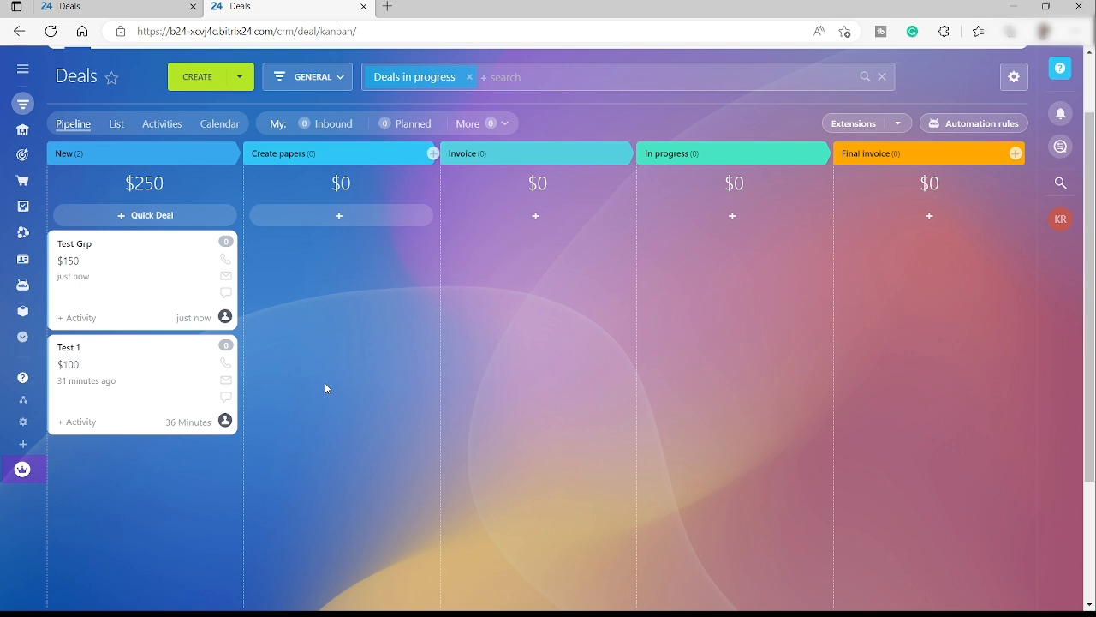
mouse_move(291, 329)
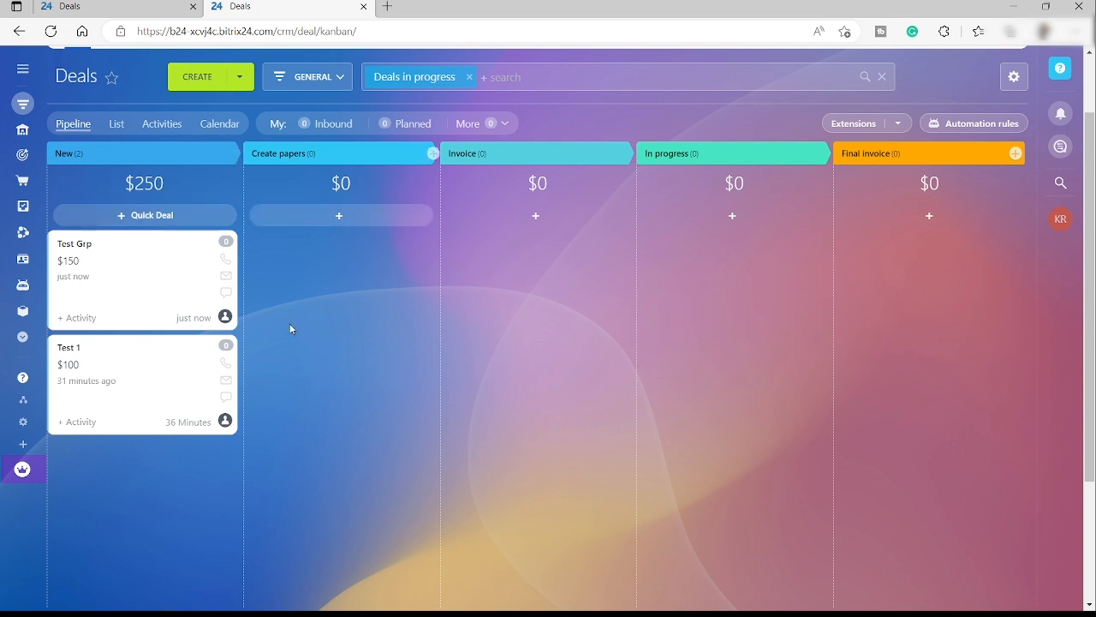
mouse_move(216, 177)
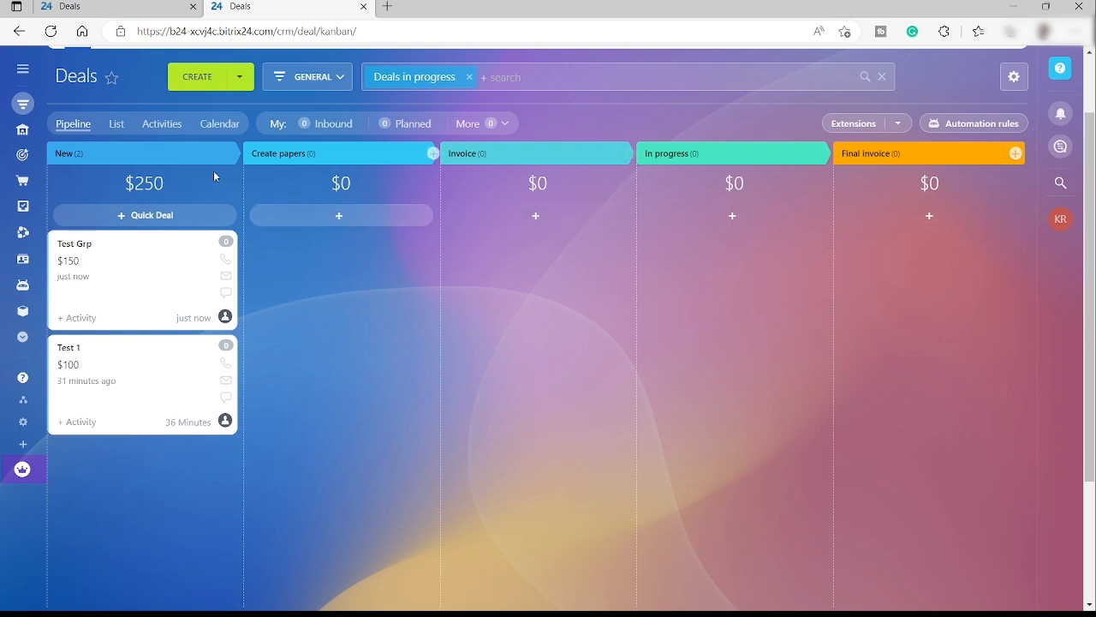
mouse_move(297, 264)
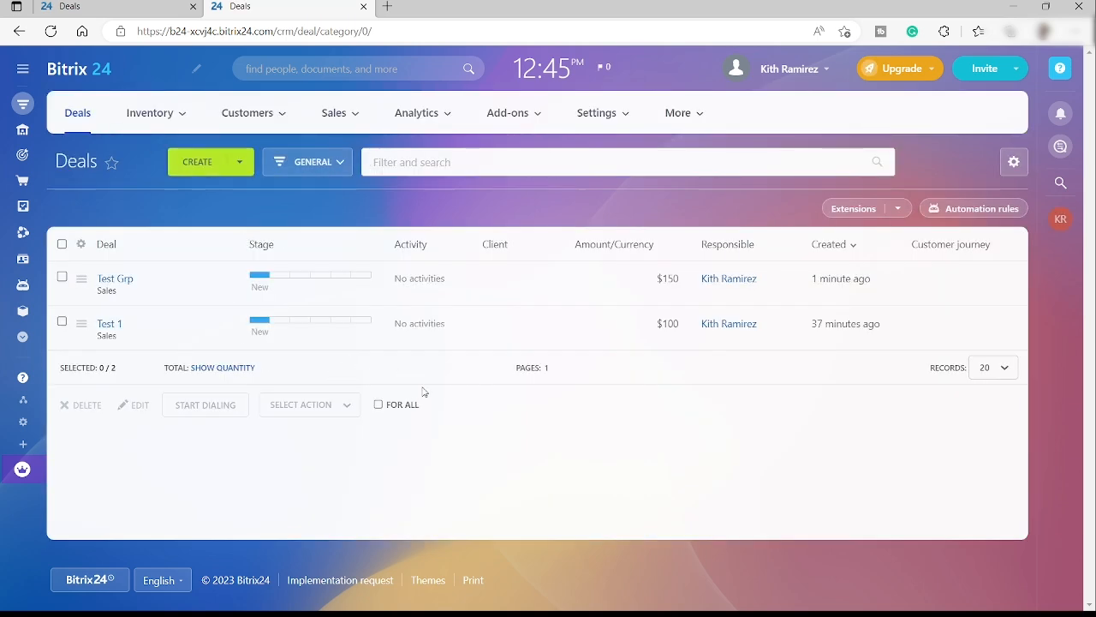
mouse_move(254, 288)
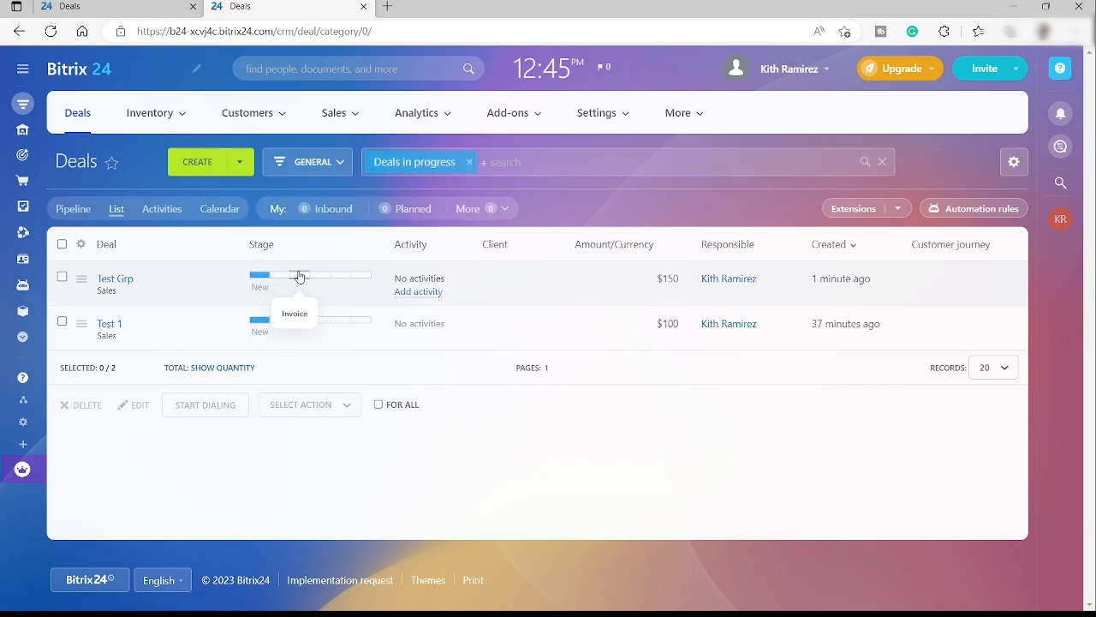
Switch the Deals view to show Test Grp and Test 1 listed without activities
click(161, 209)
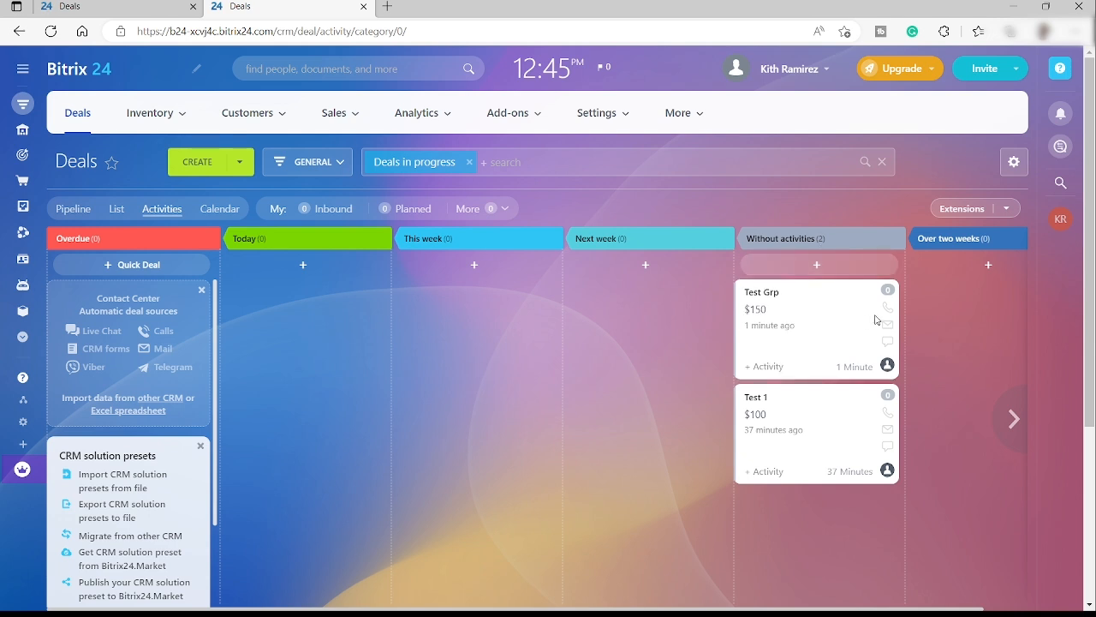
mouse_move(888, 326)
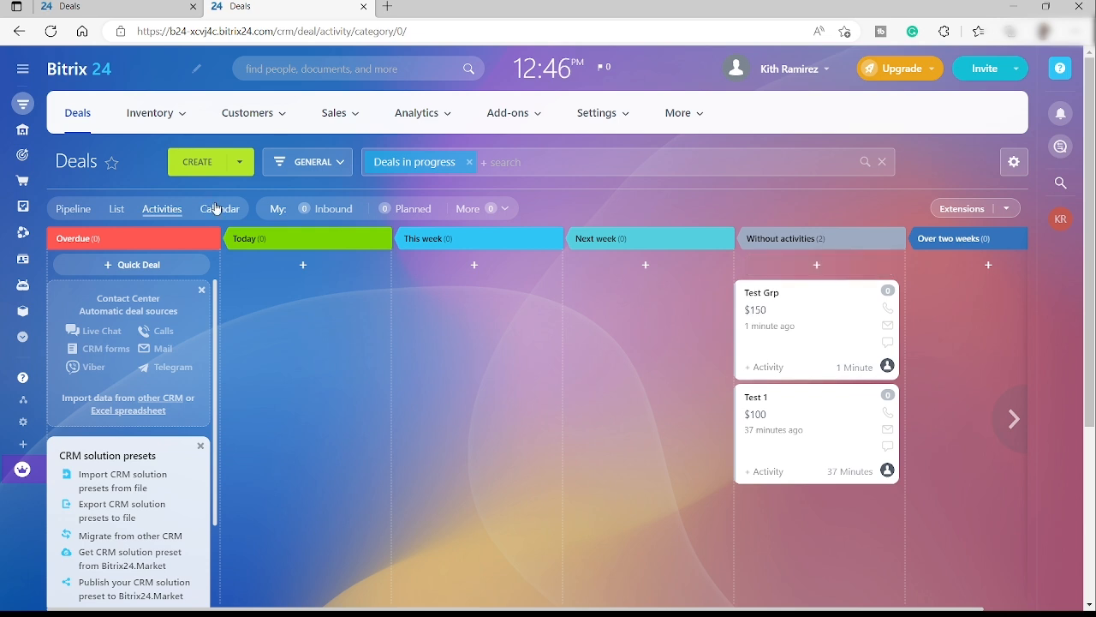
View the deals on the March calendar, then return to the pipeline board
click(220, 209)
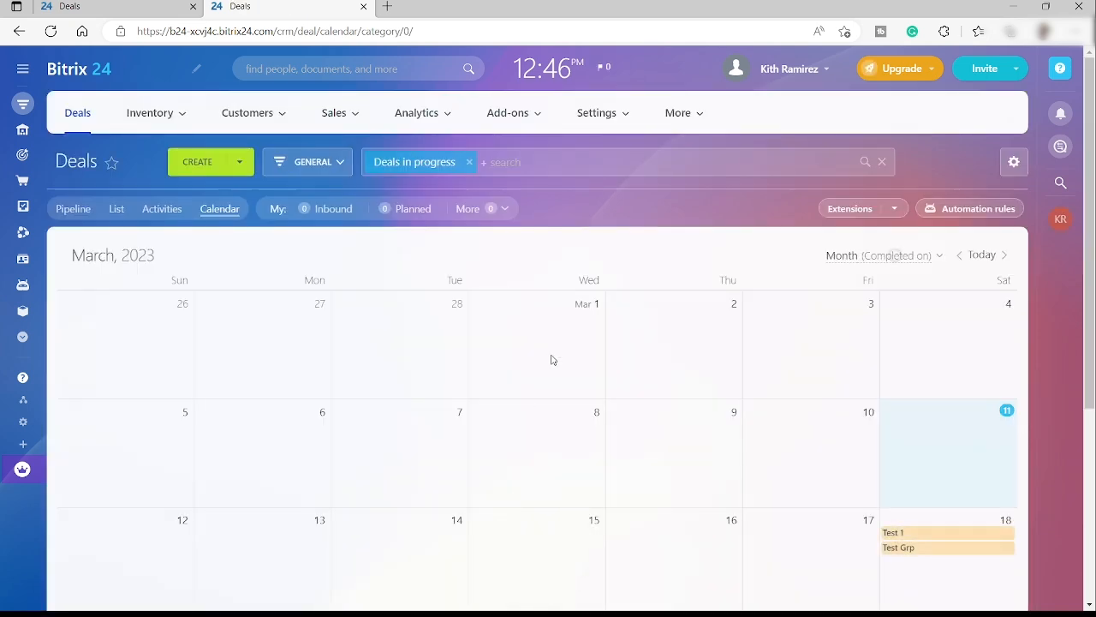
click(71, 209)
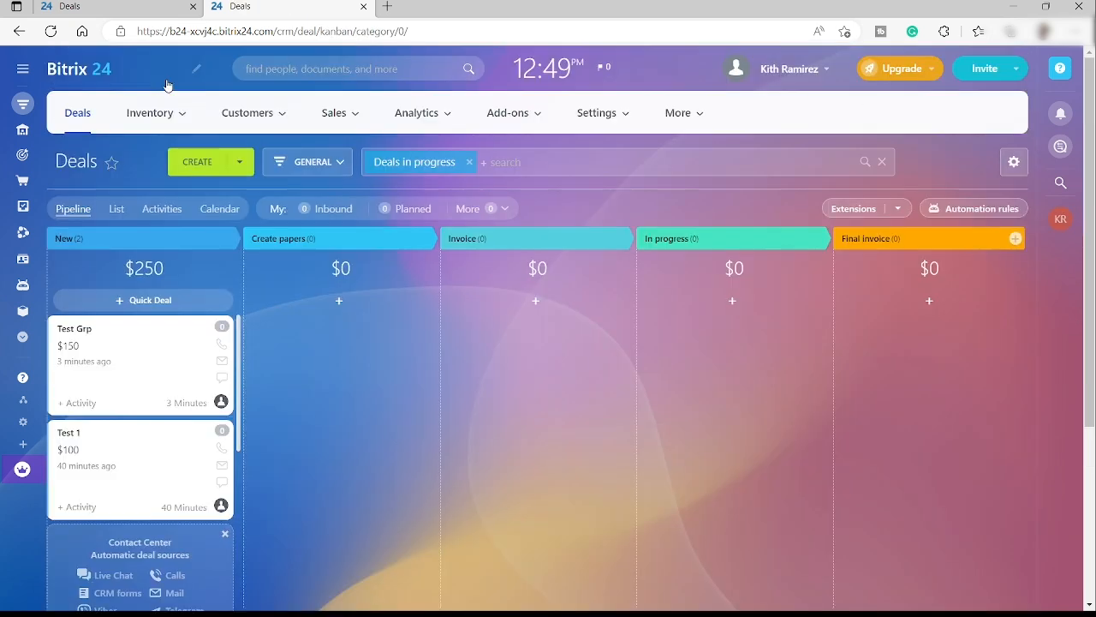
mouse_move(613, 472)
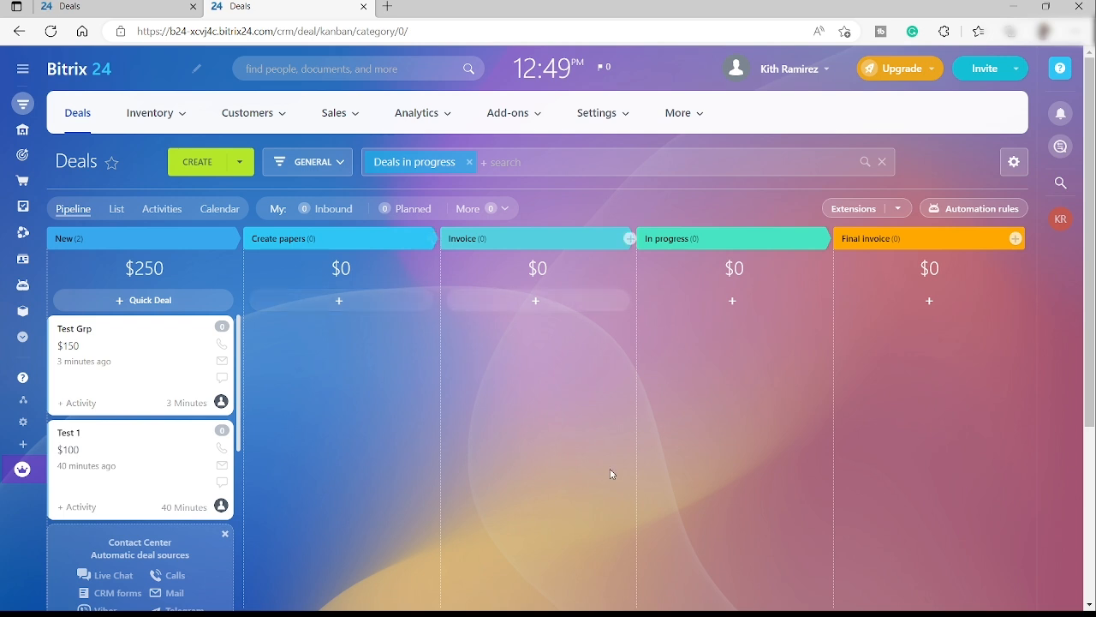
mouse_move(723, 535)
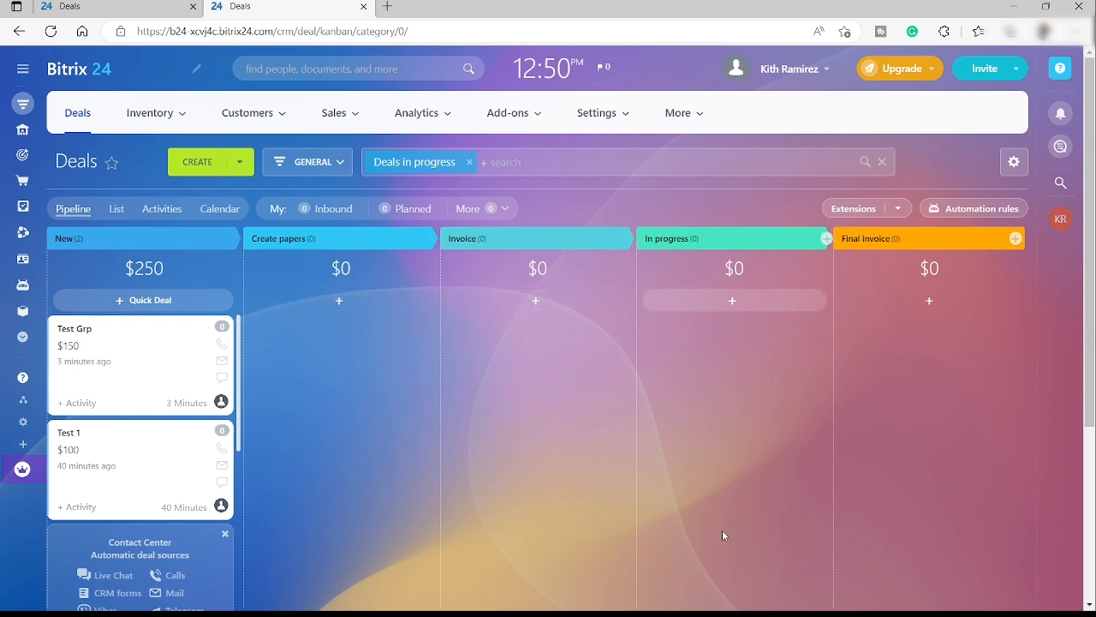
mouse_move(728, 558)
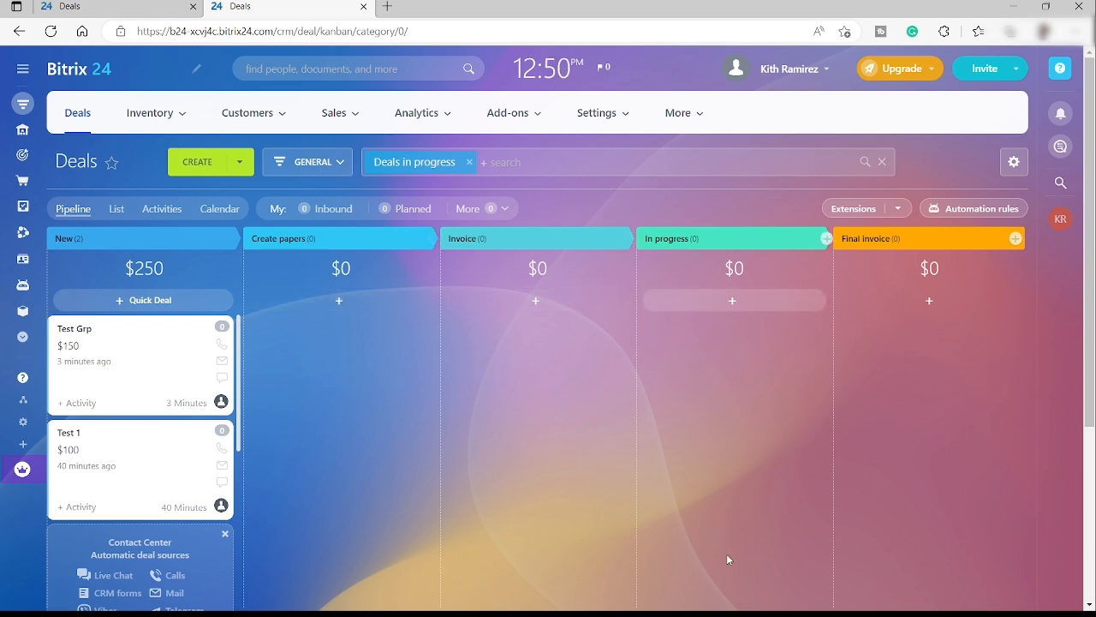